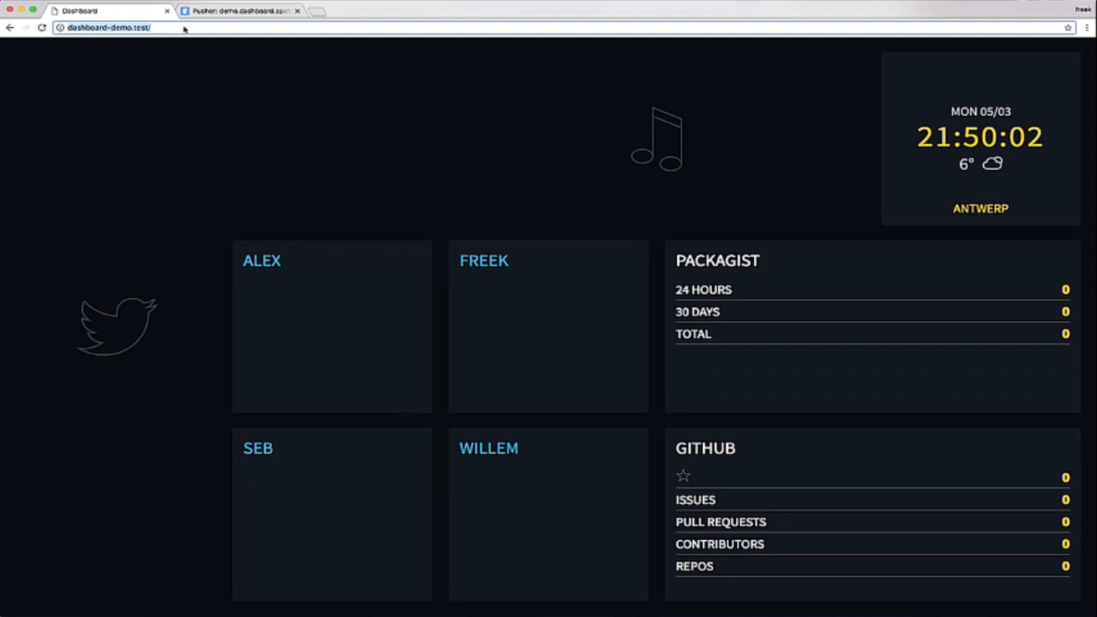
mouse_move(236, 129)
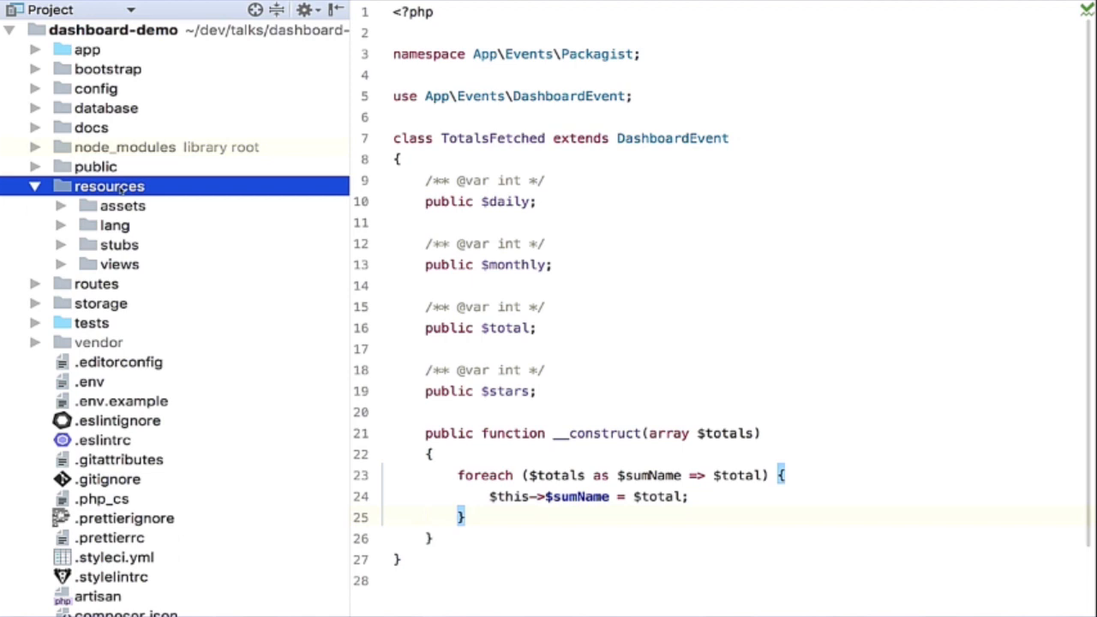
Step: Bring up the Packagist TotalsFetched event class from the project tree
click(199, 322)
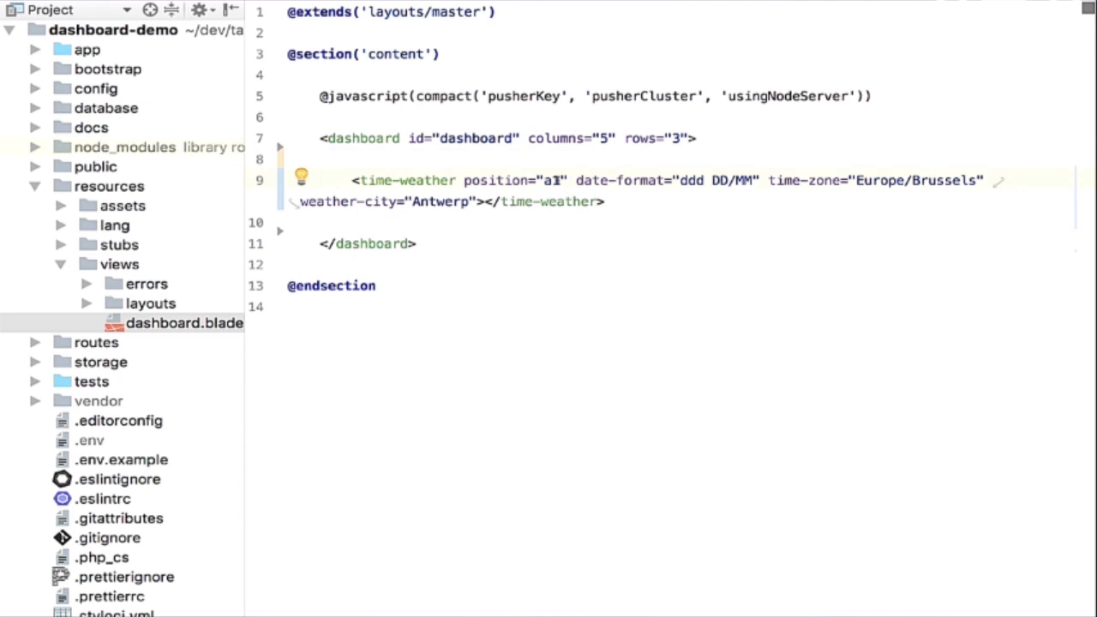
Step: Extend the first time-weather tile's position to a1:b1 and add a second tile at a2
text(:b)
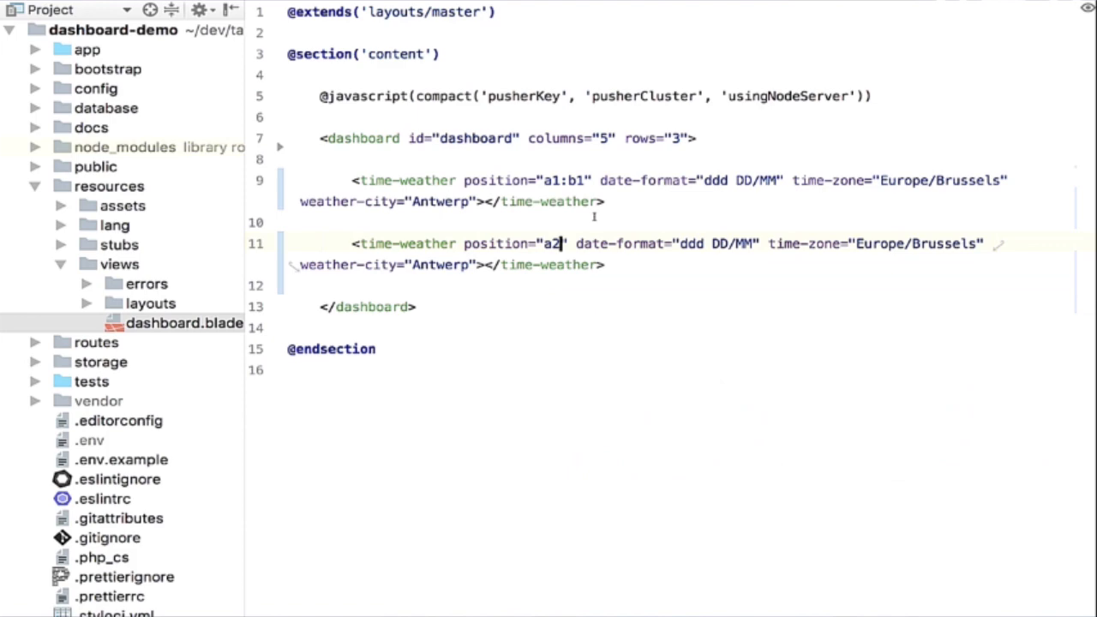
click(79, 10)
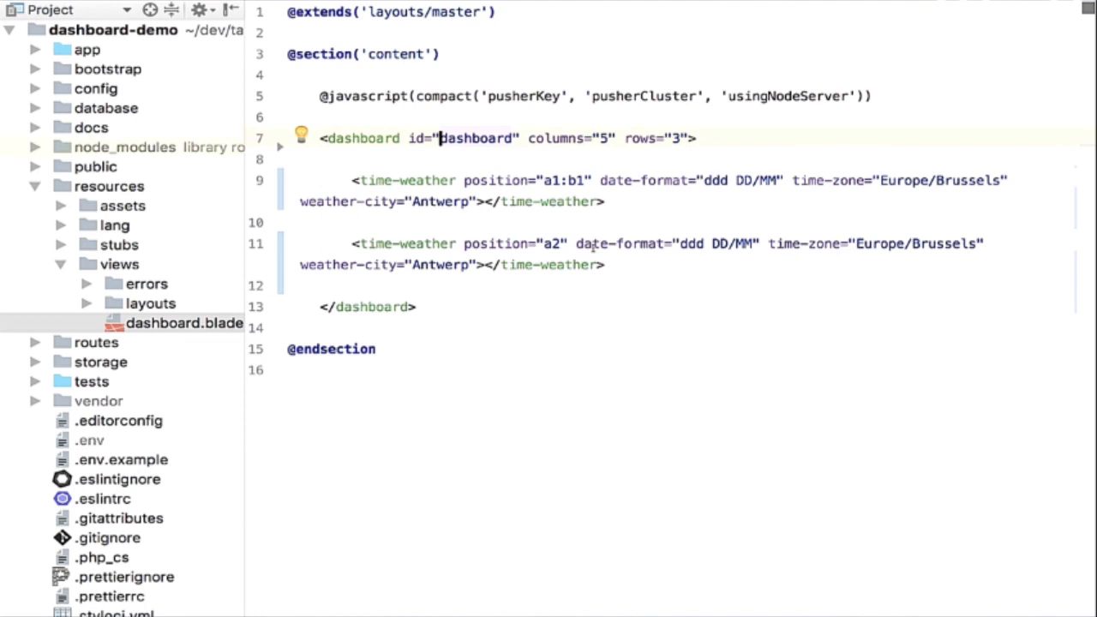
click(677, 137)
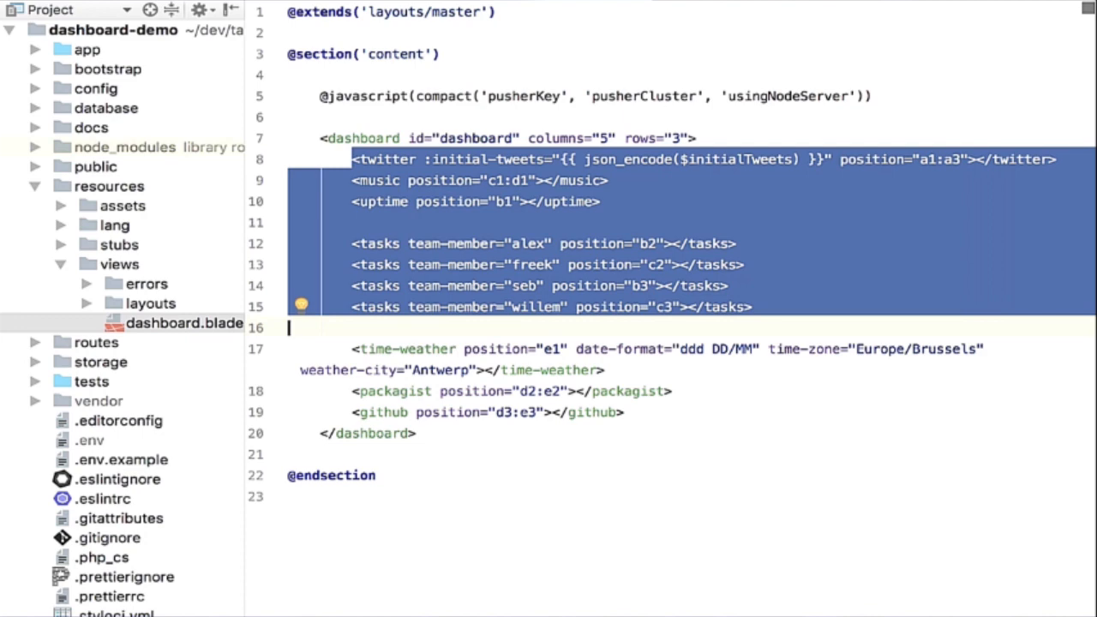
Step: Deselect the pasted tile markup and reveal the resources assets folder in the project tree
click(579, 306)
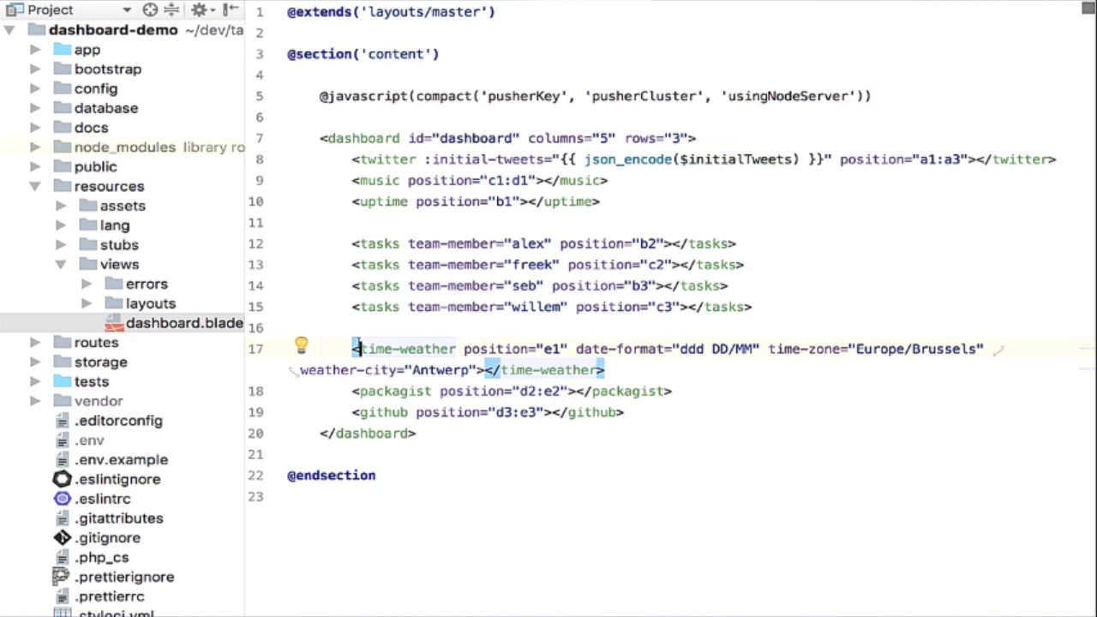
click(110, 185)
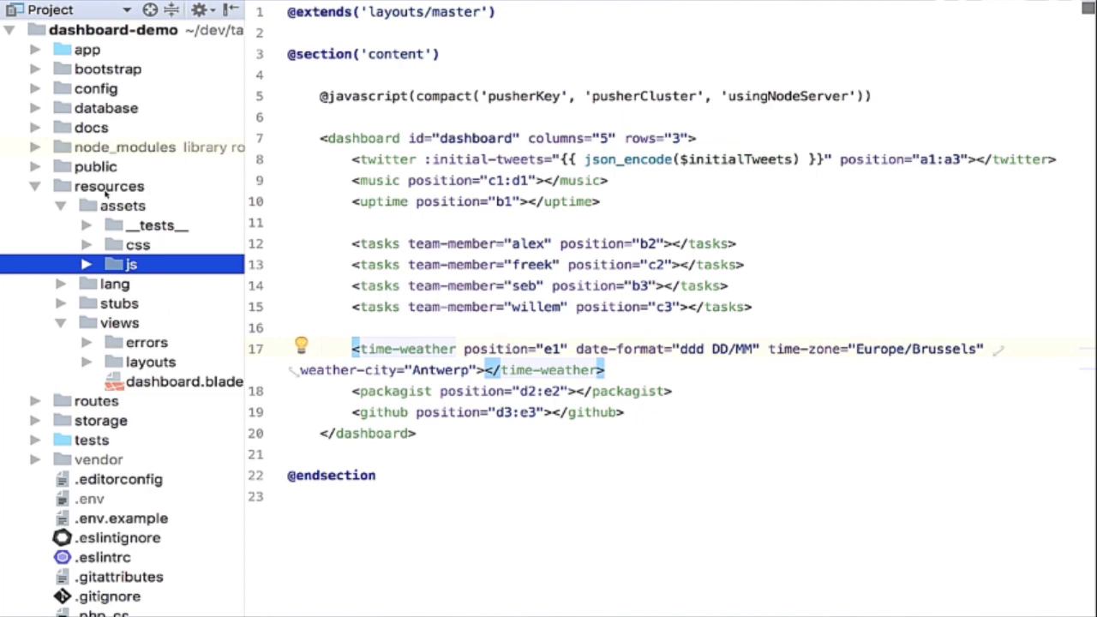
Step: Expand js > components in the project tree and bring up TimeWeather.vue
click(86, 264)
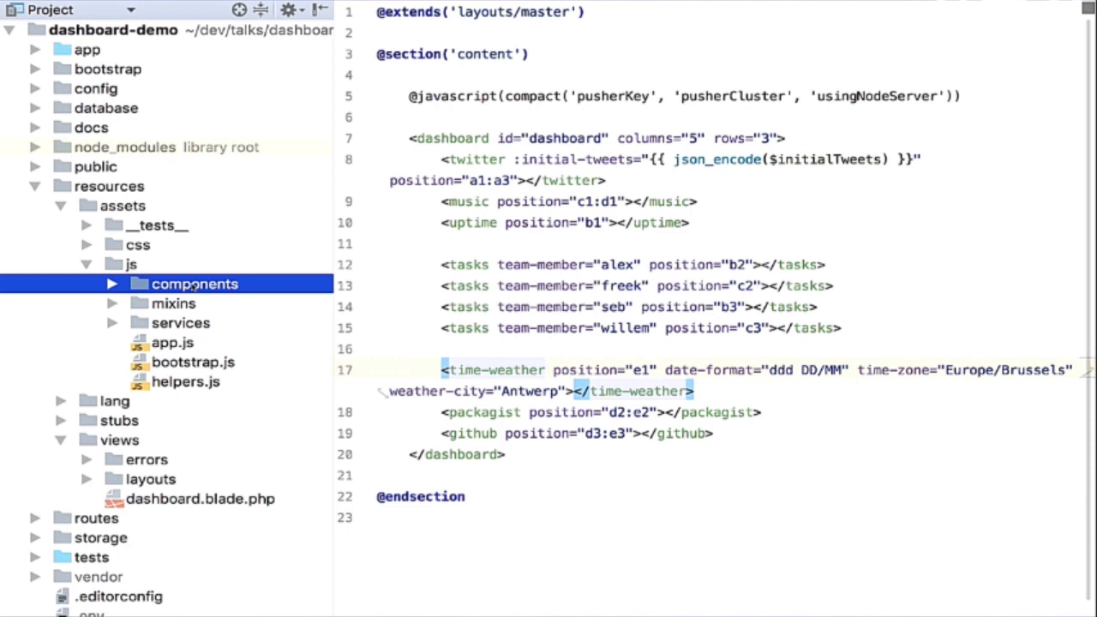
click(112, 285)
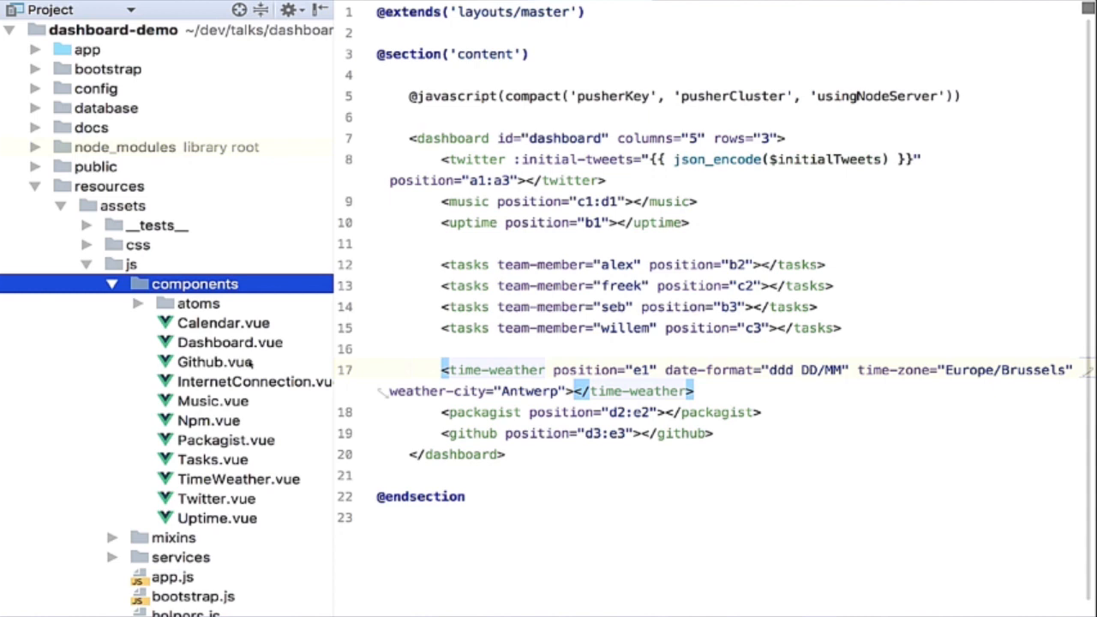
click(238, 478)
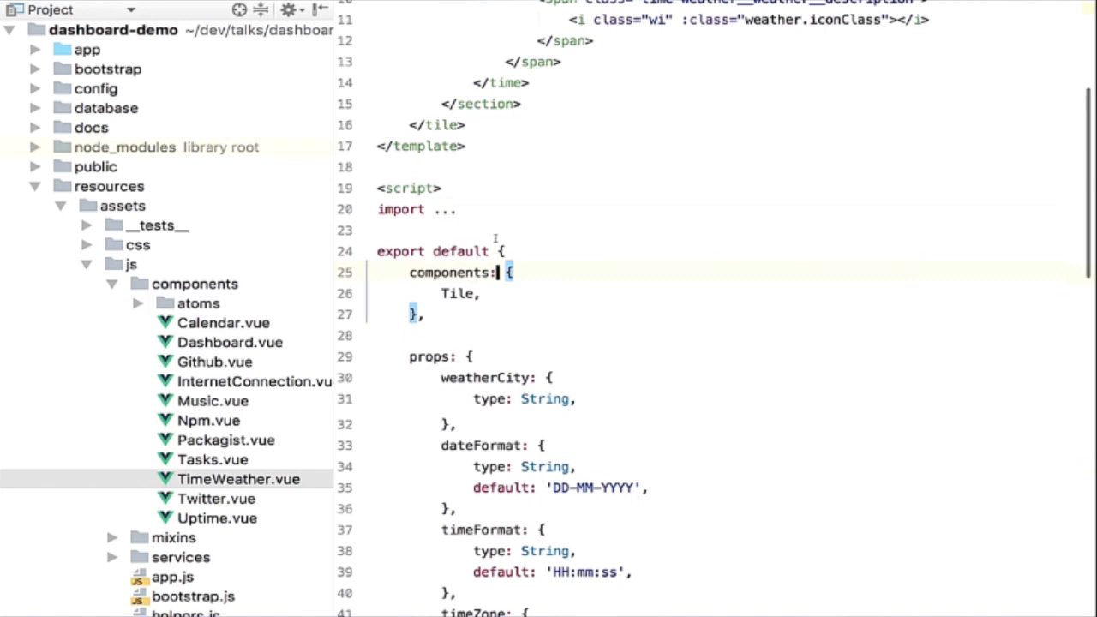
Step: Scroll through TimeWeather.vue's script down to refreshTime and fetchWeather, then back to the template
scroll(down, 3)
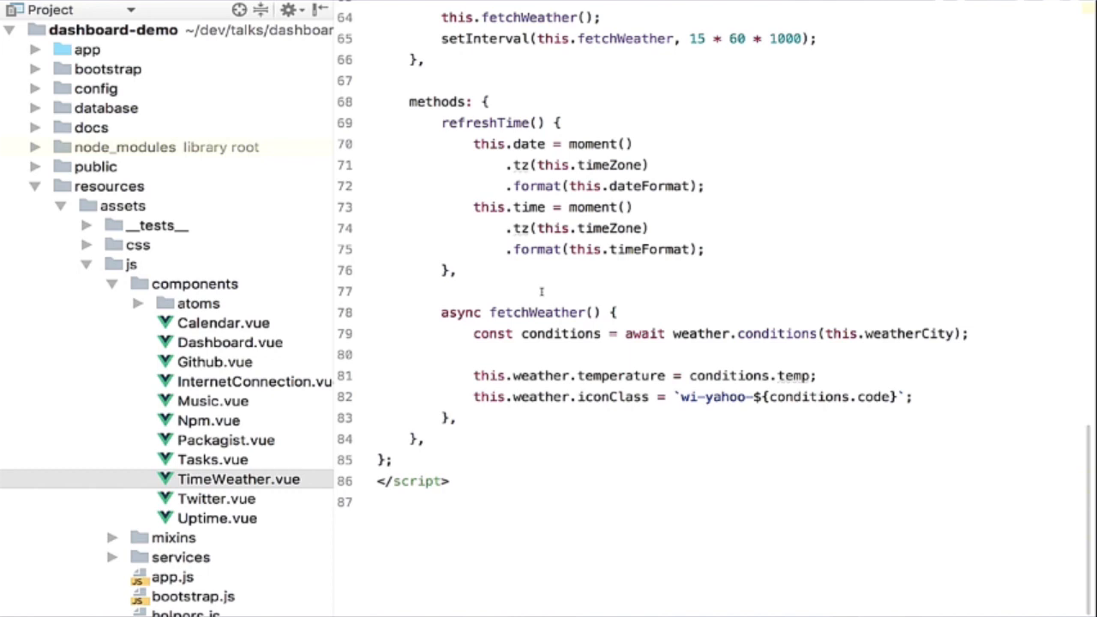
mouse_move(570, 317)
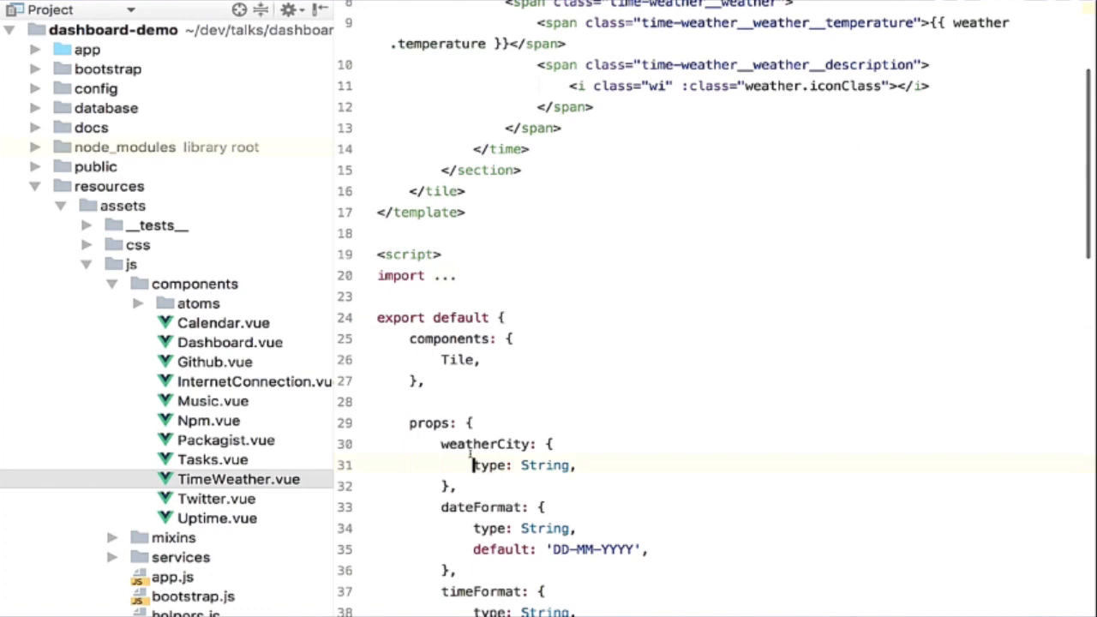
scroll(up, 3)
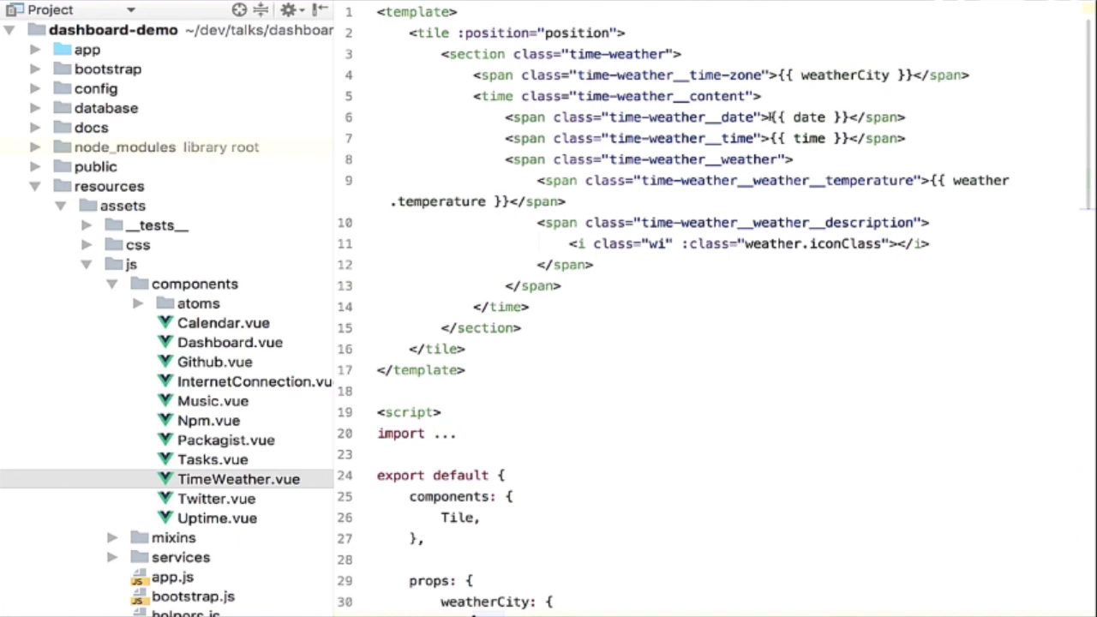
double_click(808, 116)
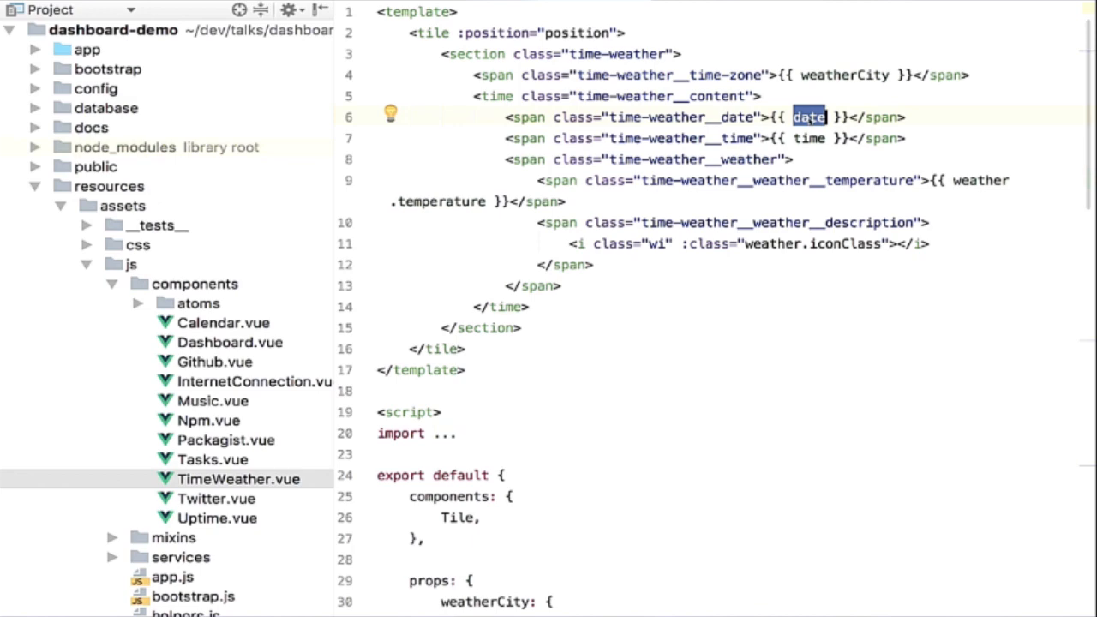
scroll(down, 3)
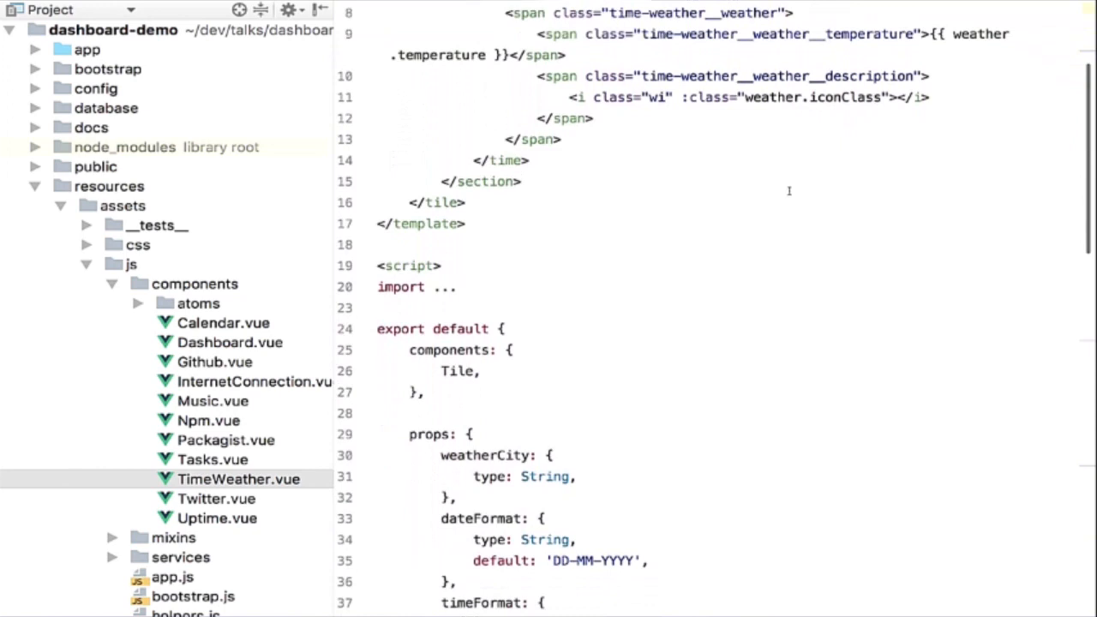
scroll(down, 3)
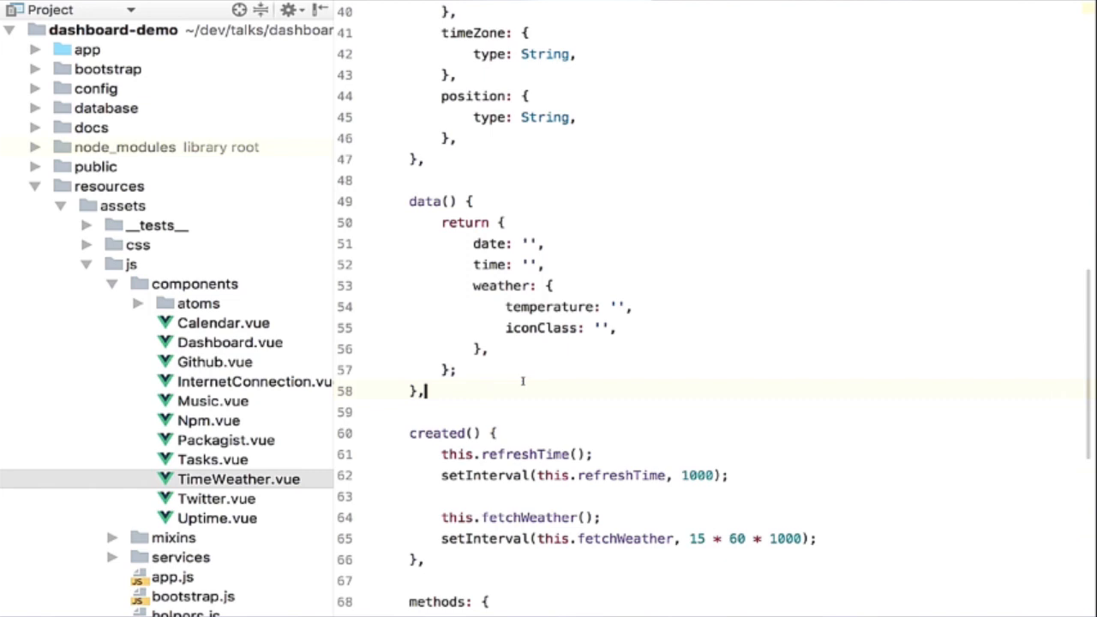
click(483, 264)
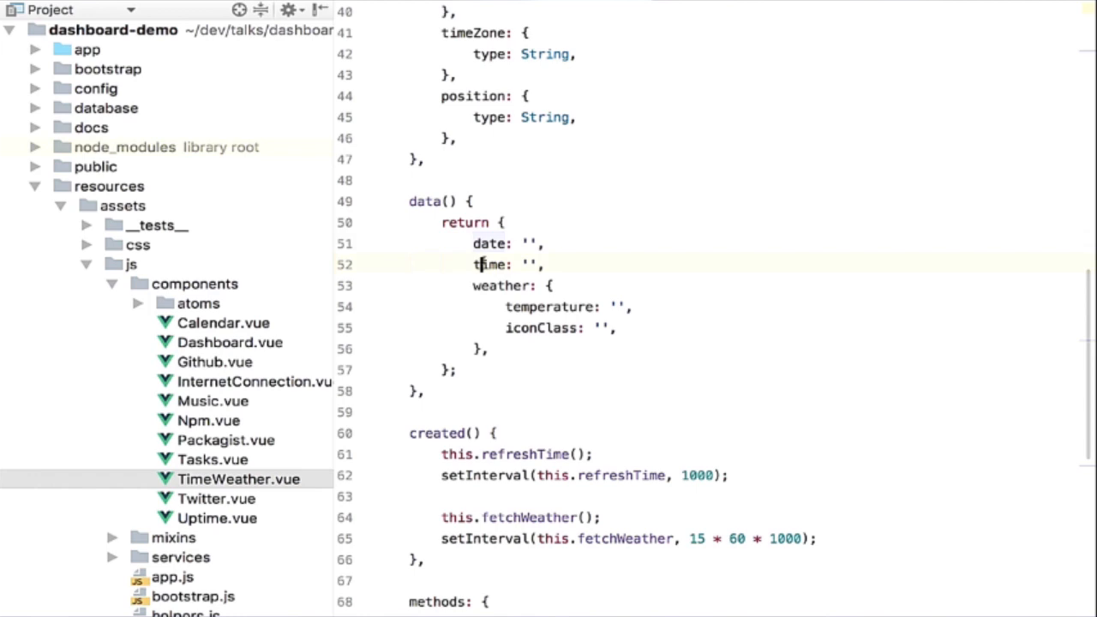
double_click(489, 243)
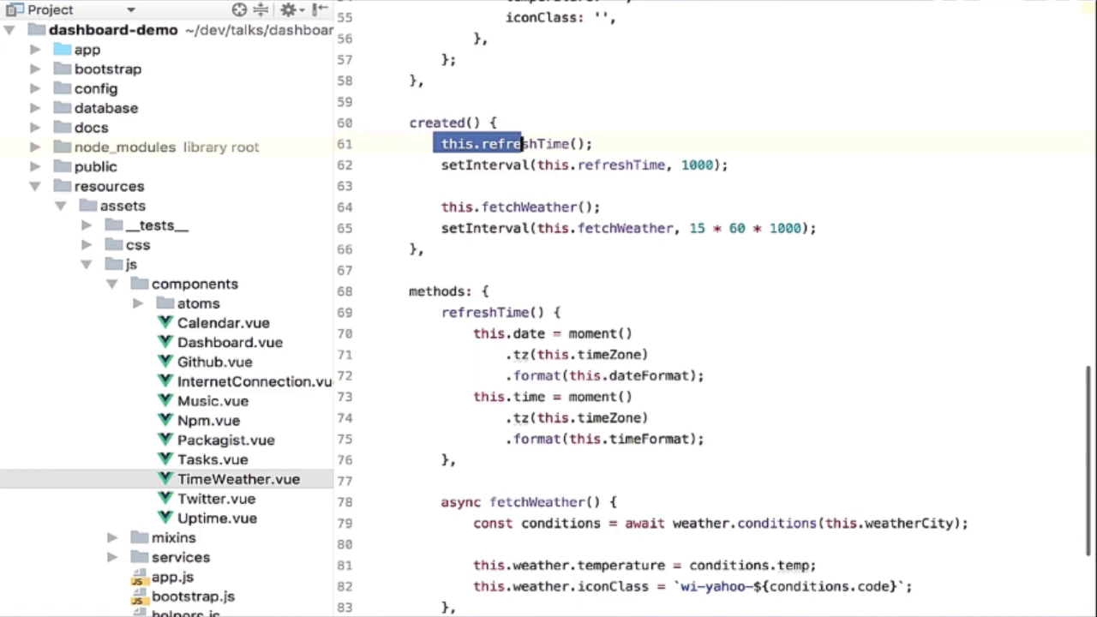
scroll(down, 3)
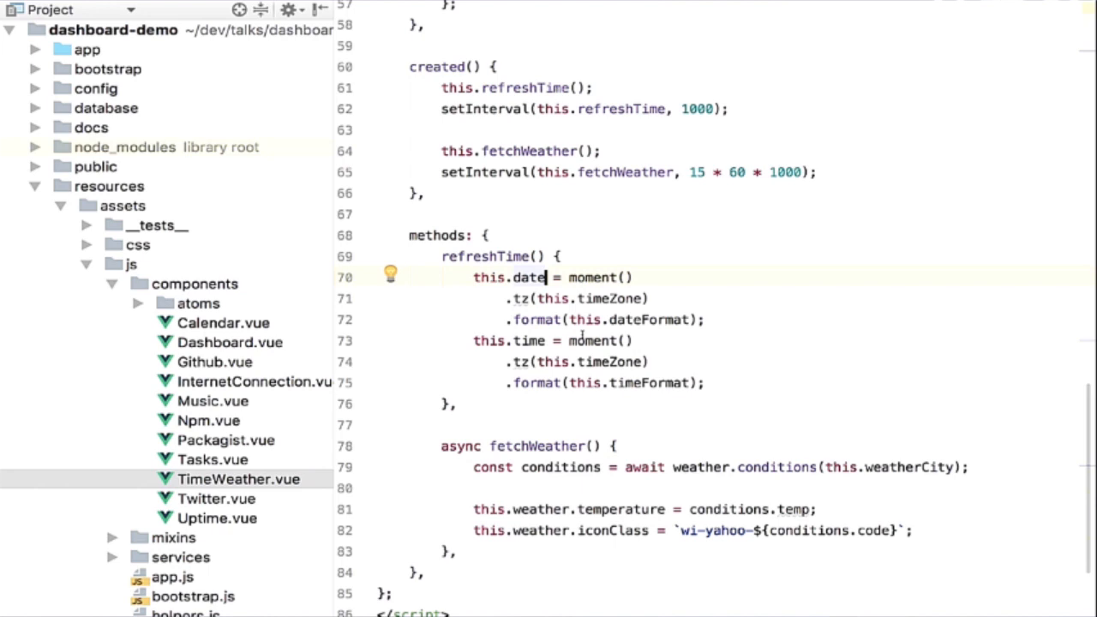
scroll(up, 3)
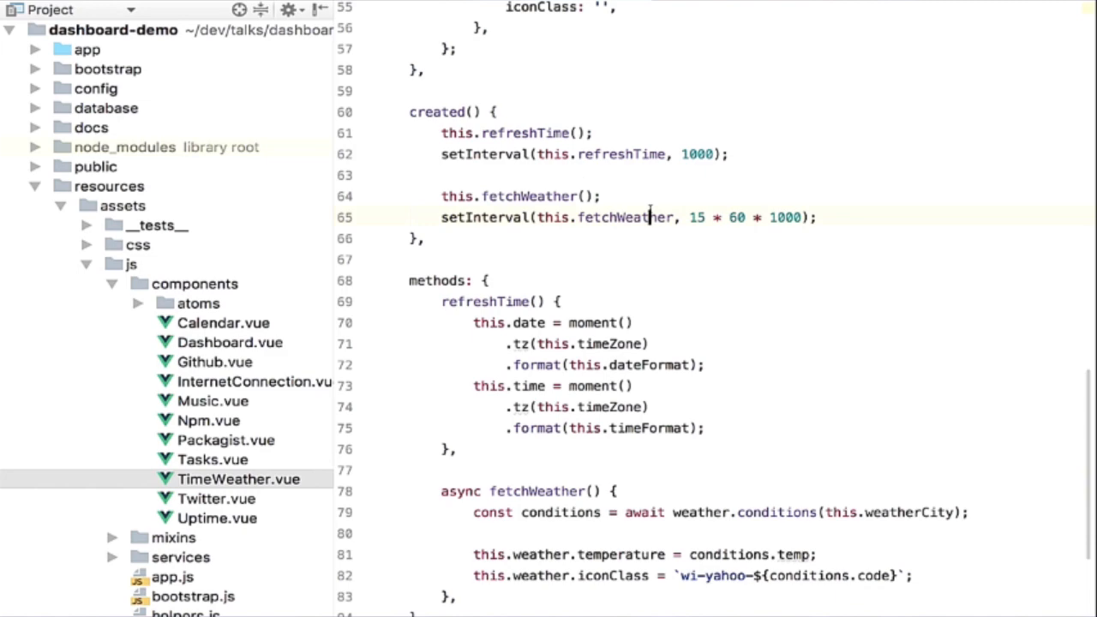
scroll(up, 3)
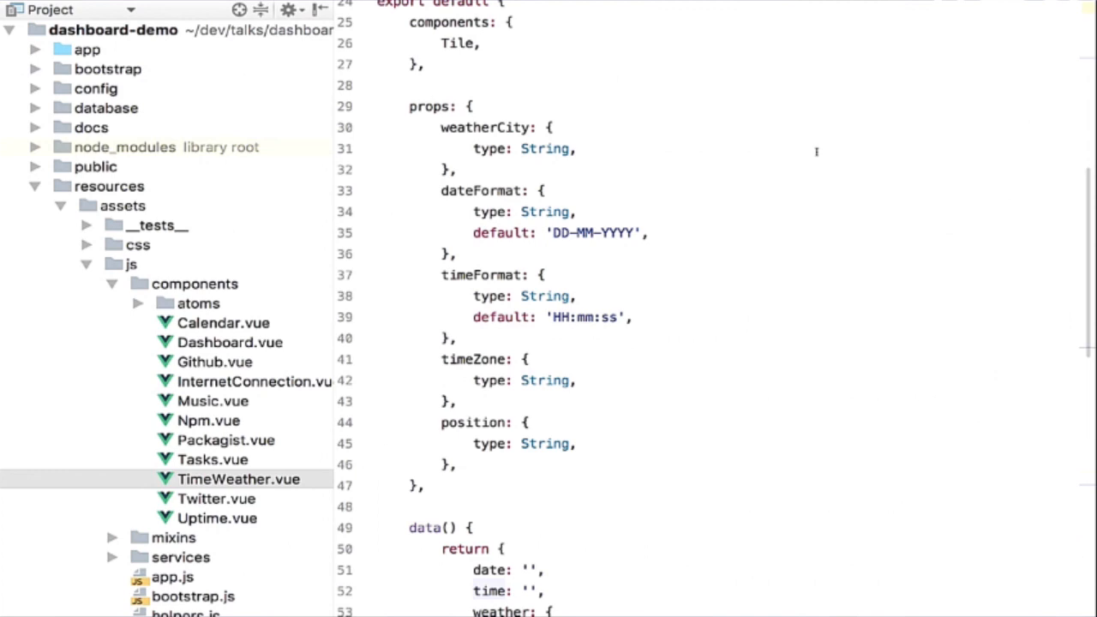
Step: Expand app > Console > Components to reveal the Calendar, GitHub, Music, Npm, Packagist, Tasks and Twitter folders
click(36, 48)
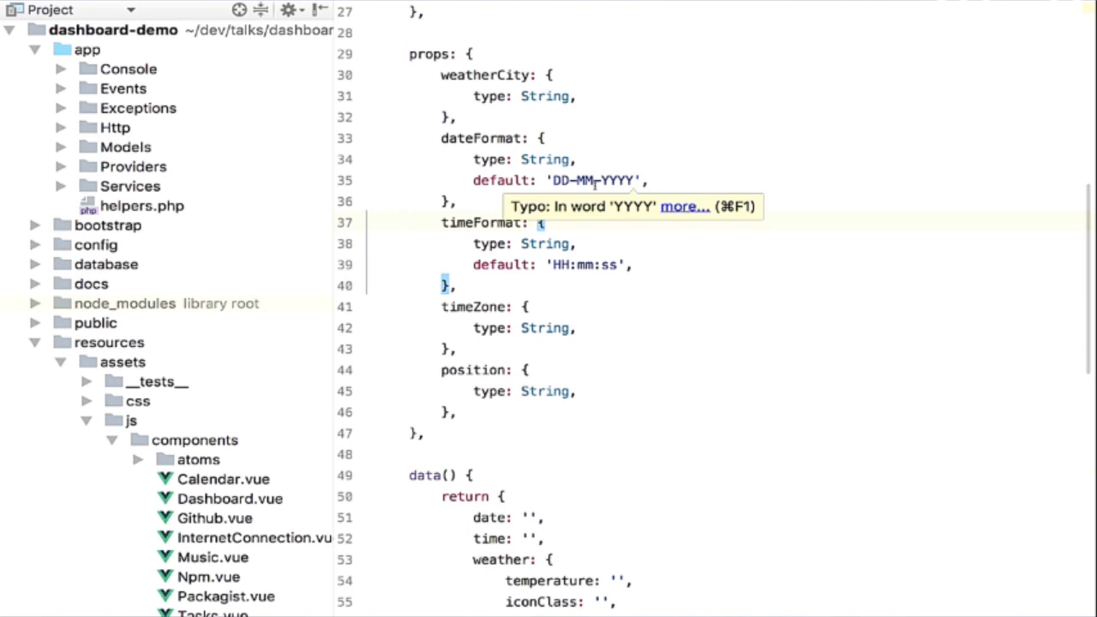
click(87, 48)
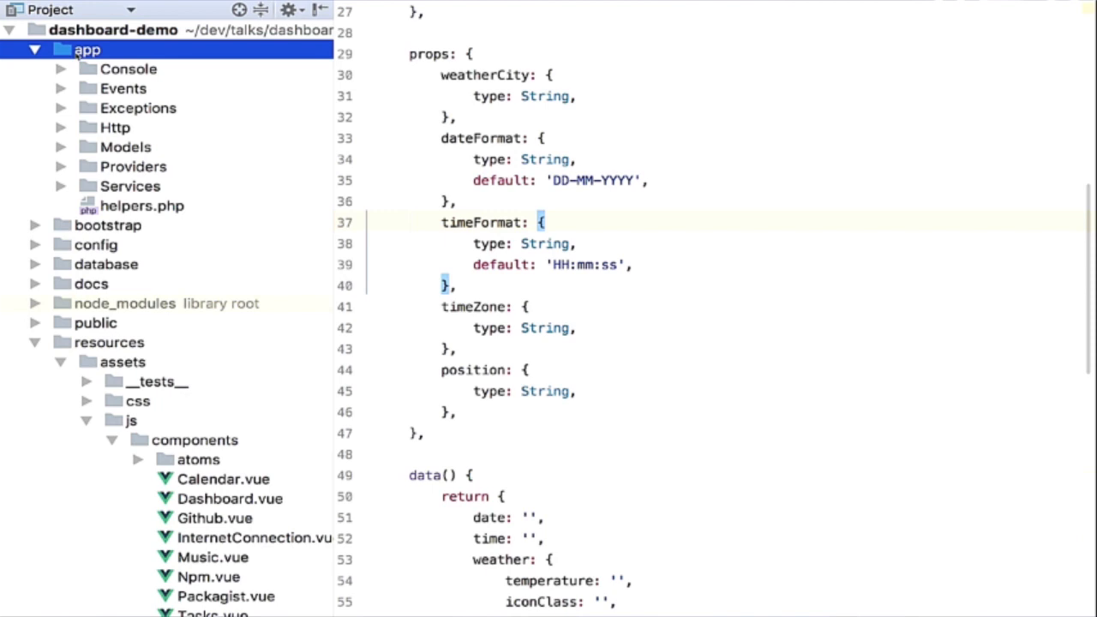
click(129, 69)
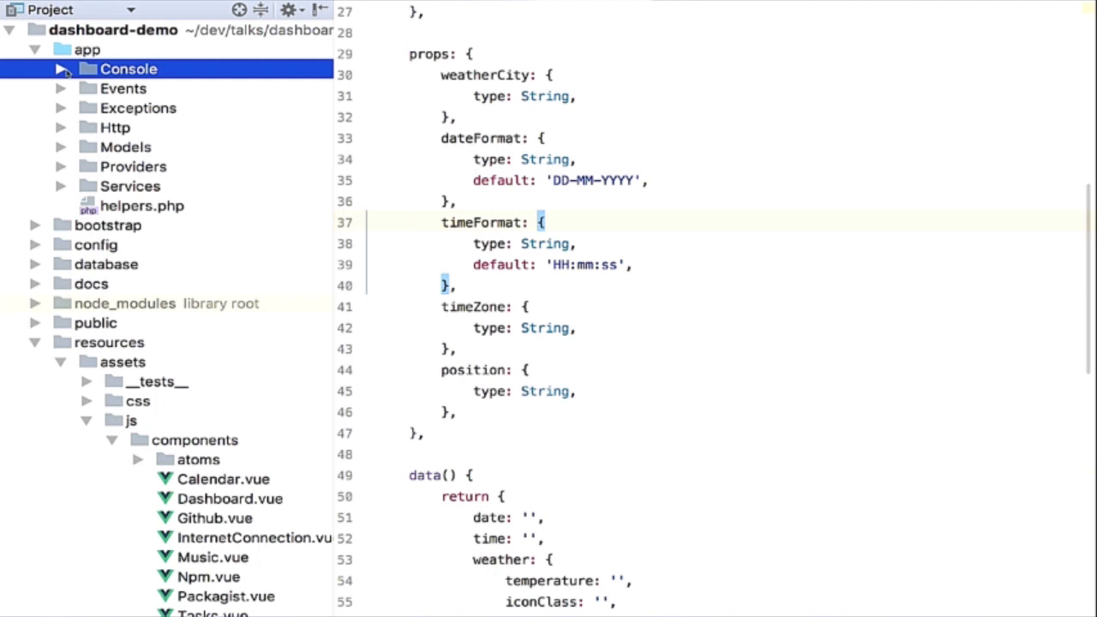
click(85, 90)
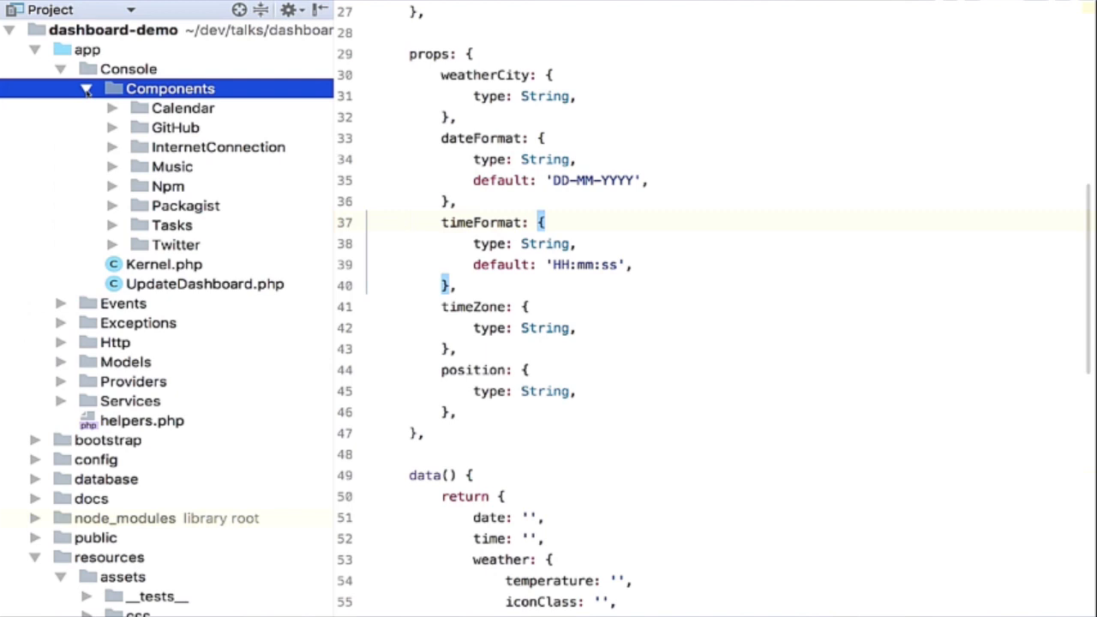
mouse_move(117, 212)
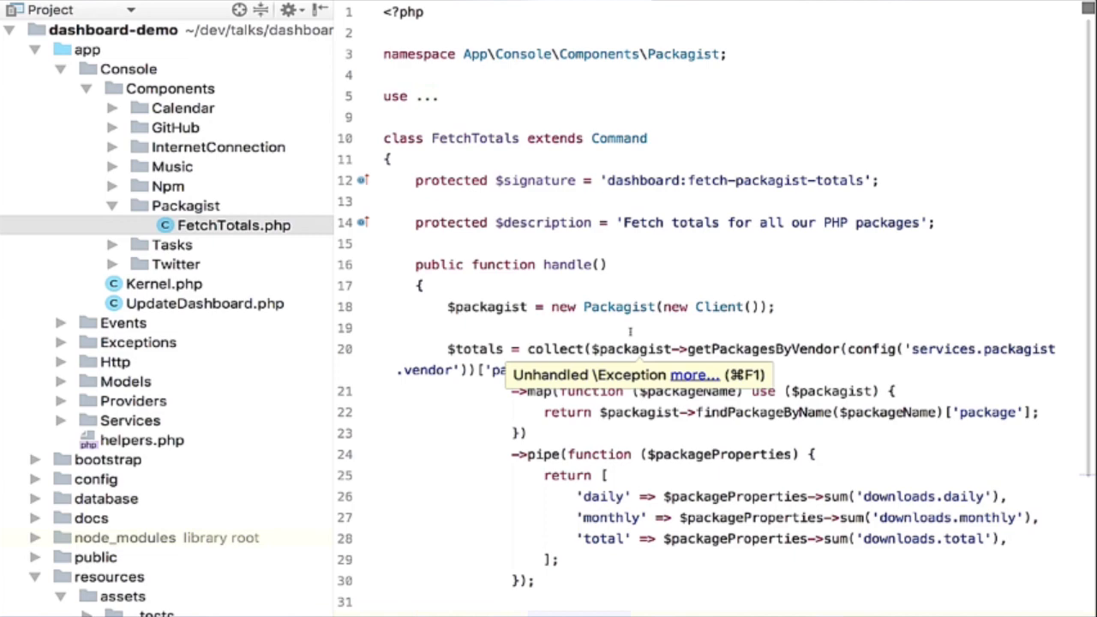
scroll(down, 3)
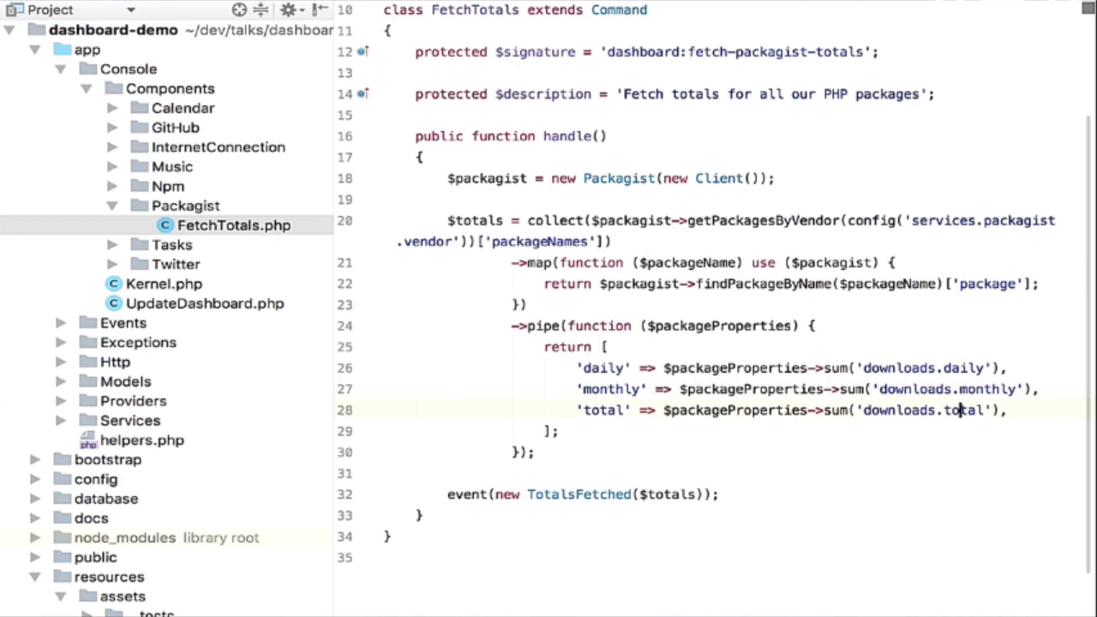
scroll(up, 3)
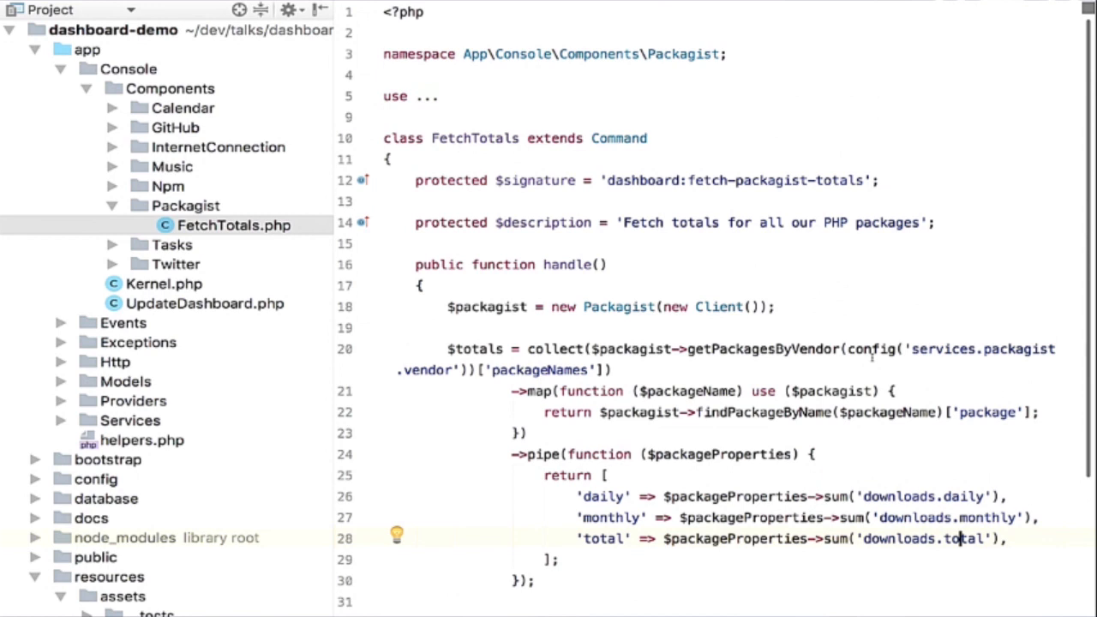
double_click(616, 137)
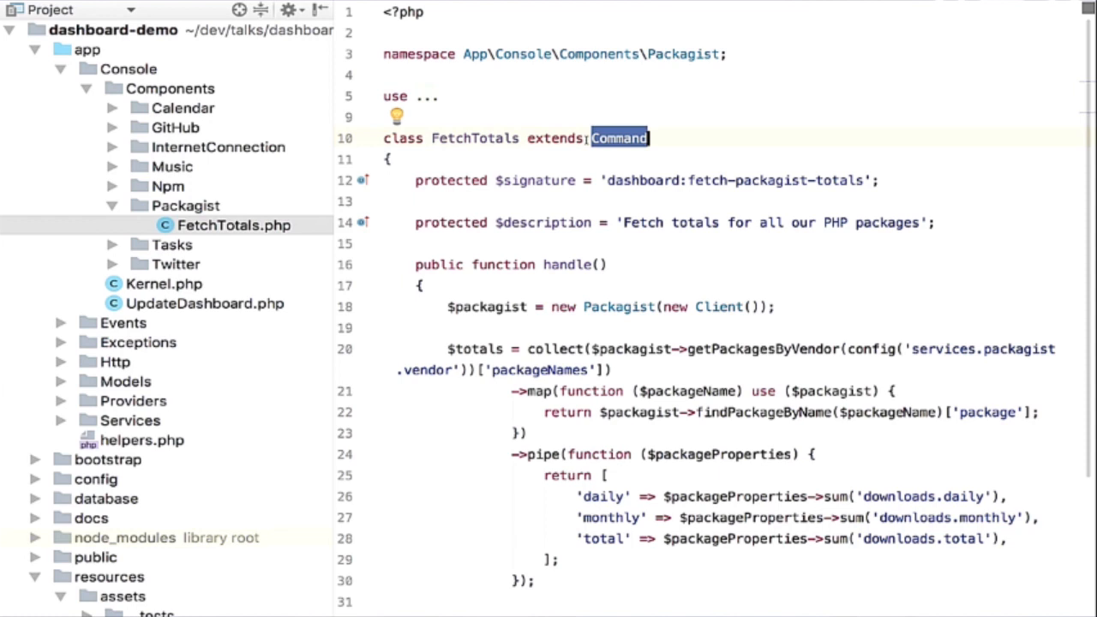
click(164, 284)
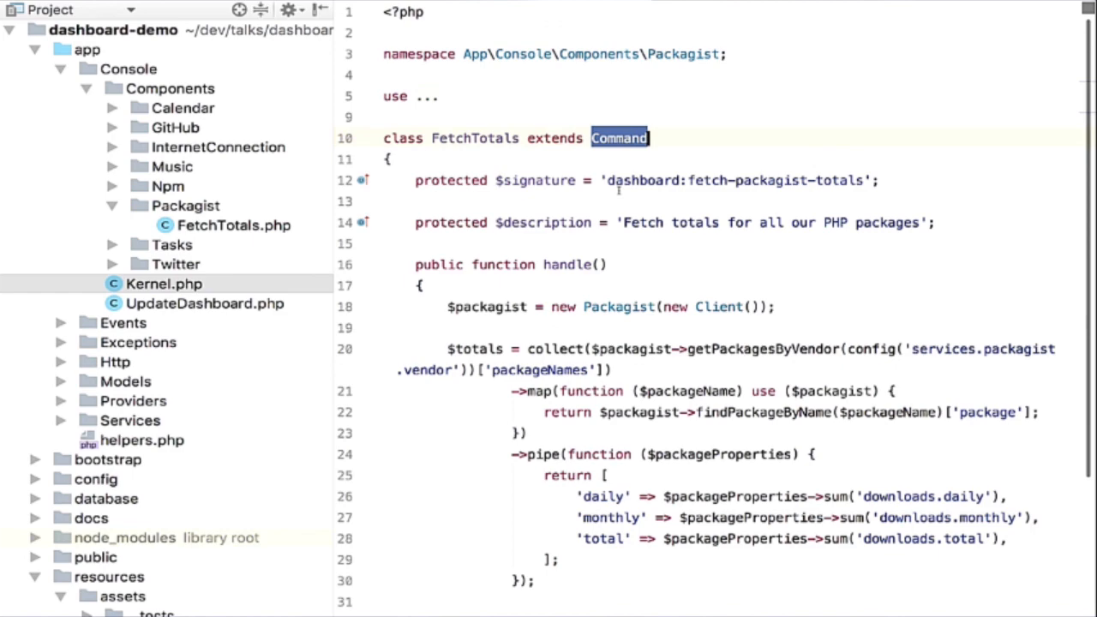
Step: Point out the hourly packagist-totals entry in Kernel's schedule and navigate to the TotalsFetched event
scroll(down, 3)
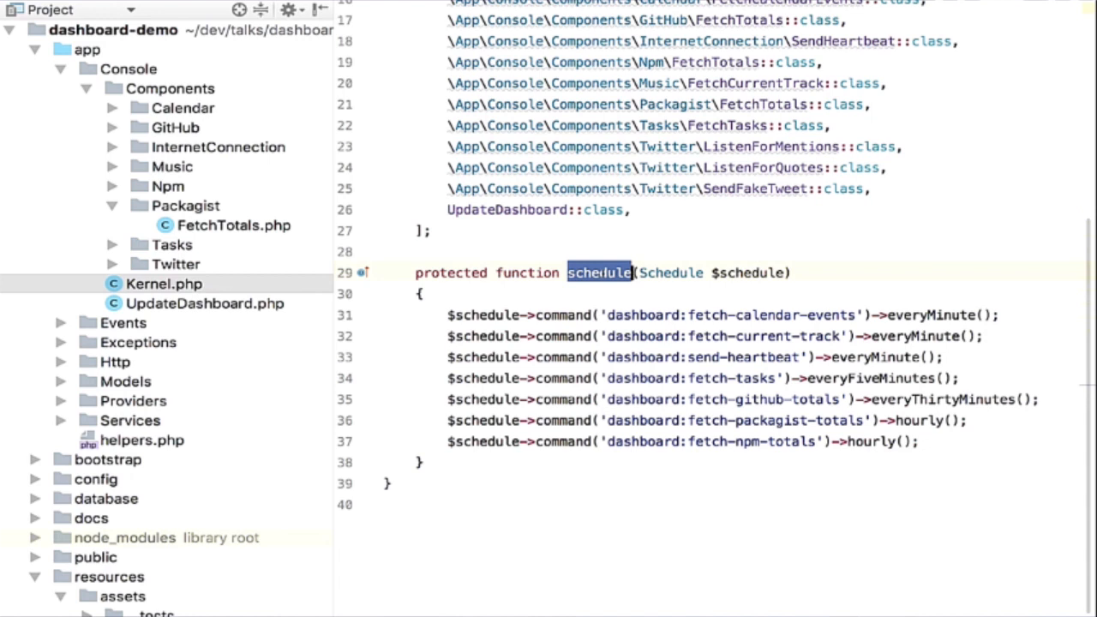
click(915, 420)
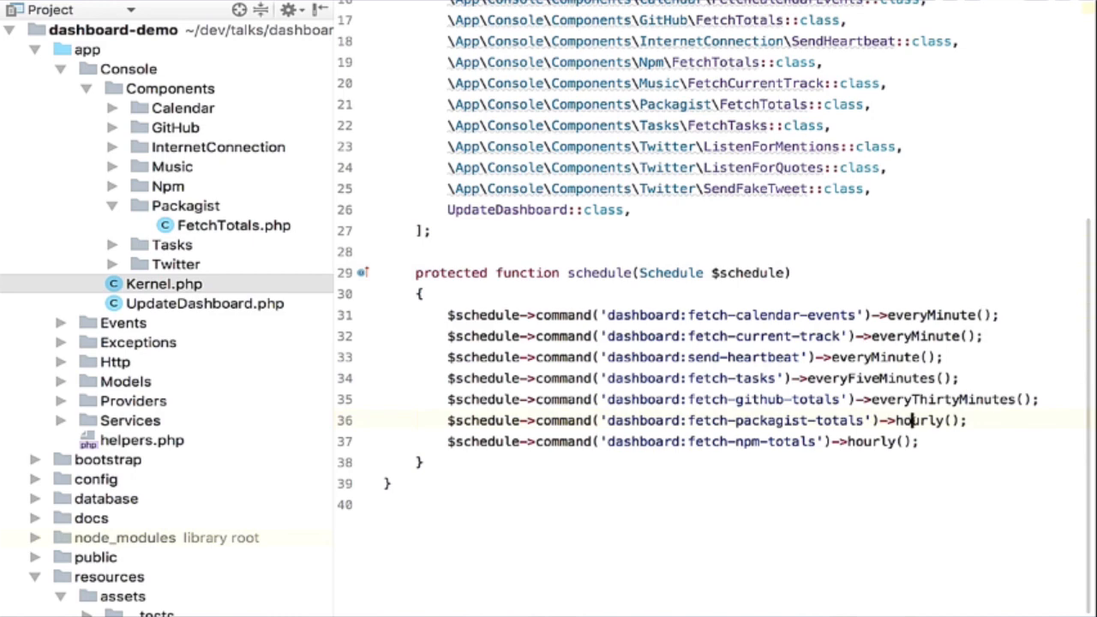
click(234, 224)
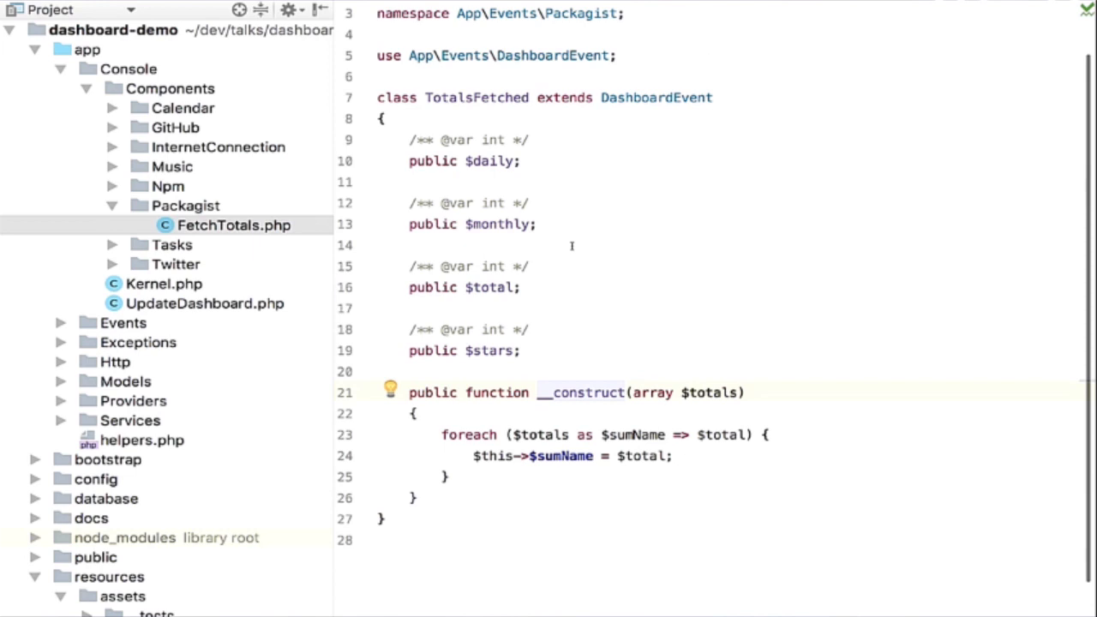
Step: Inspect TotalsFetched's totals argument, sumName loop and daily property before jumping to DashboardEvent
double_click(707, 392)
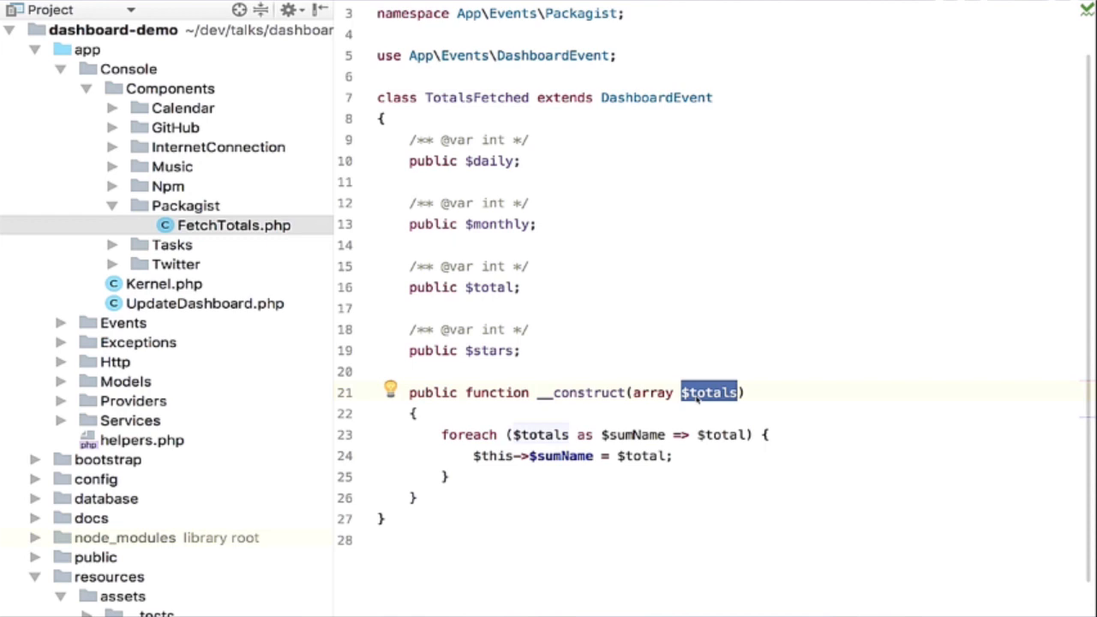
click(632, 435)
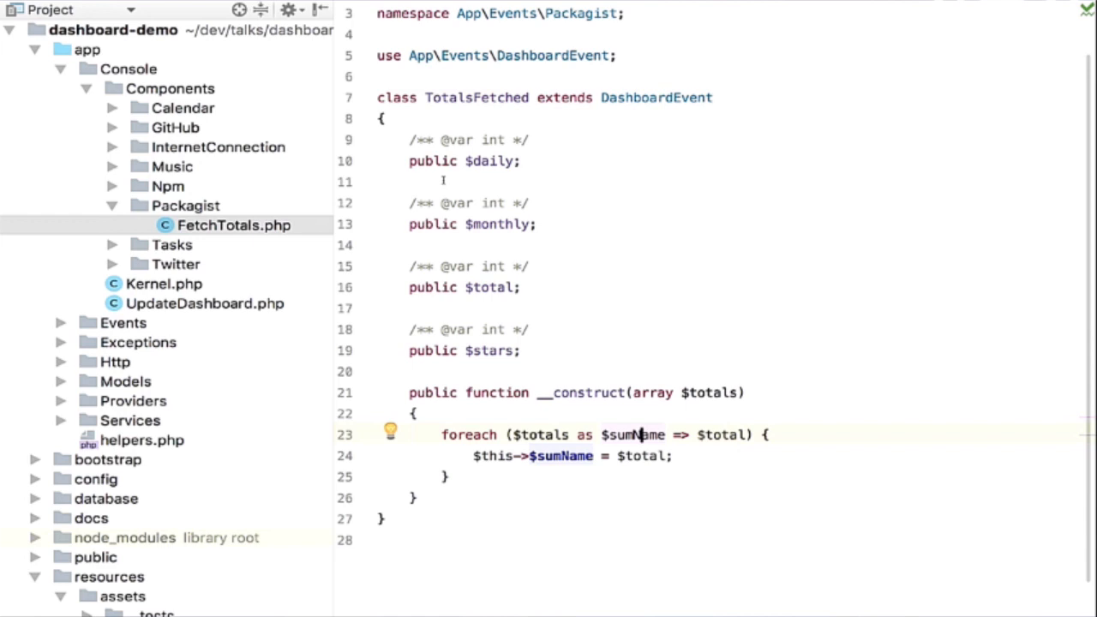
click(497, 161)
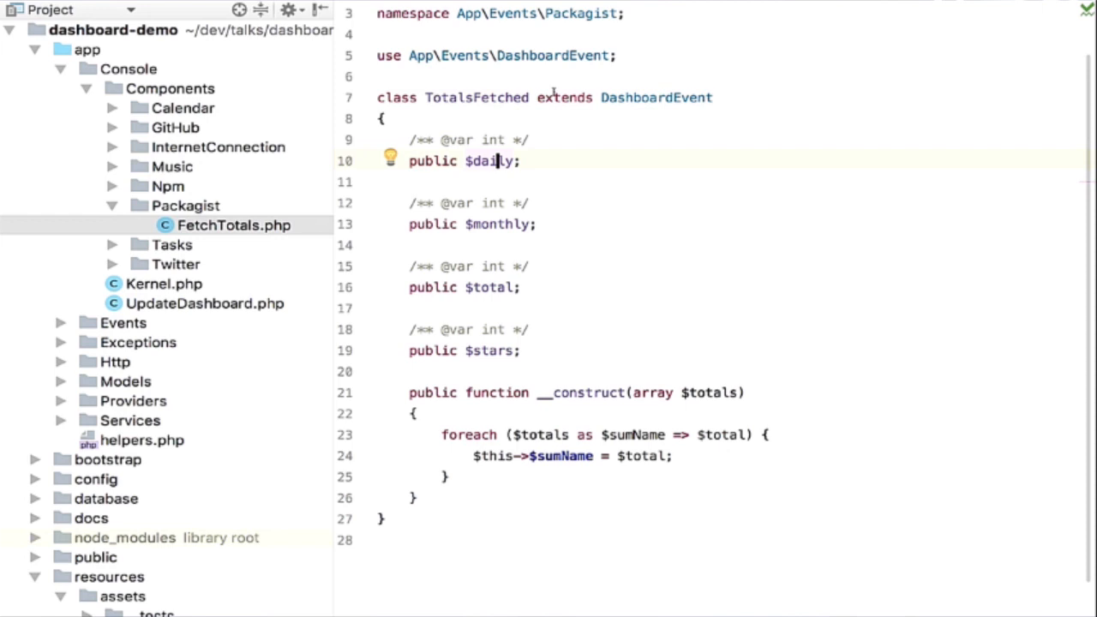
double_click(476, 96)
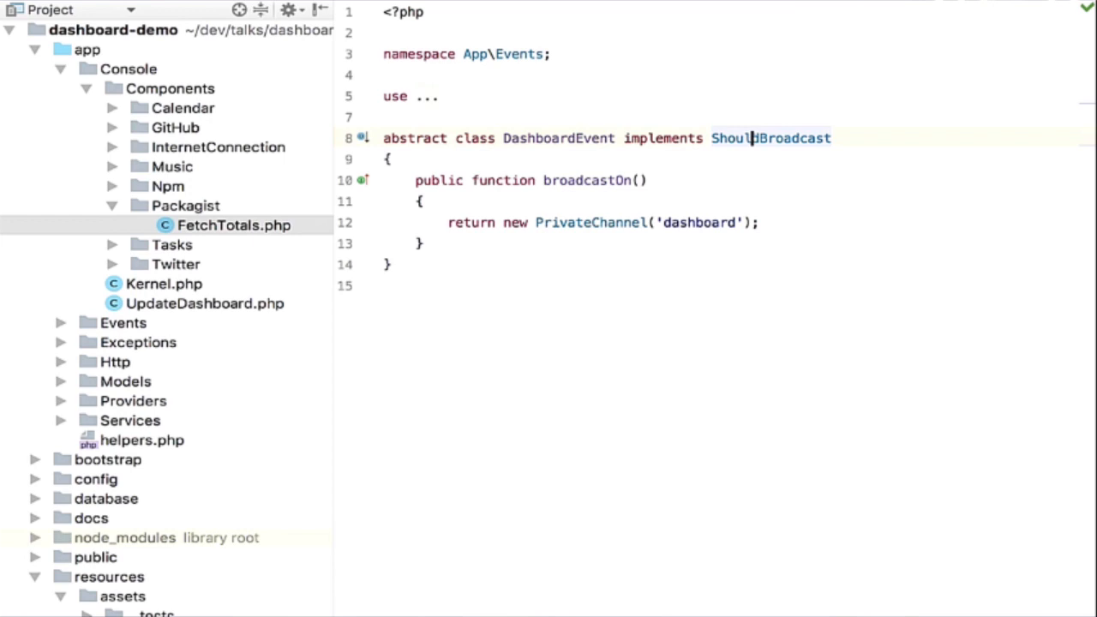
Step: Highlight the ShouldBroadcast interface and broadcastOn method in DashboardEvent
double_click(769, 137)
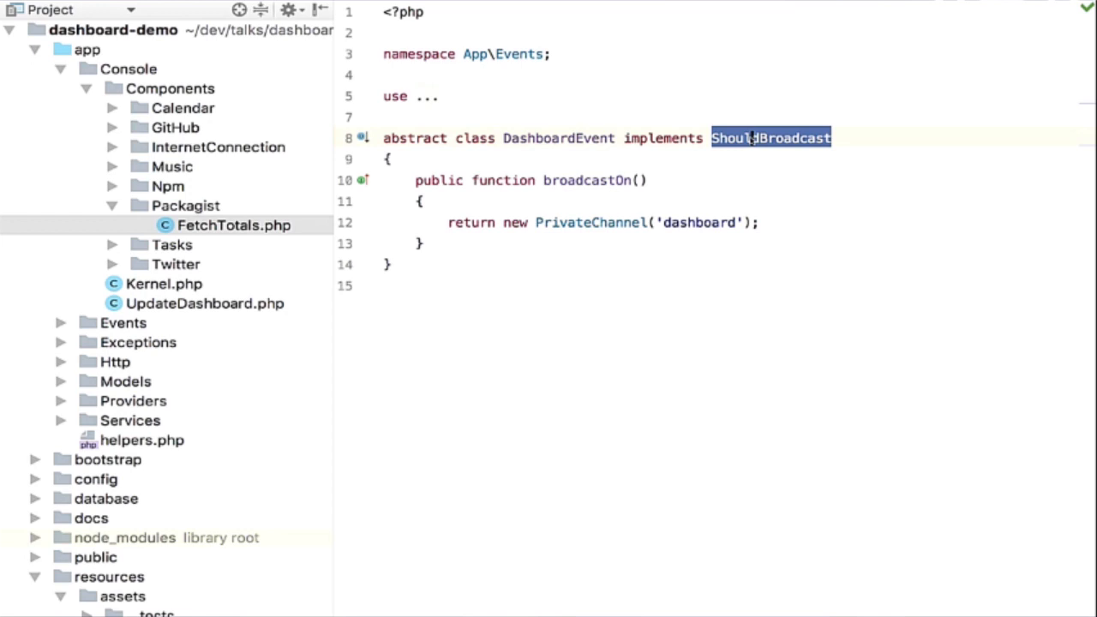
drag(541, 180, 425, 244)
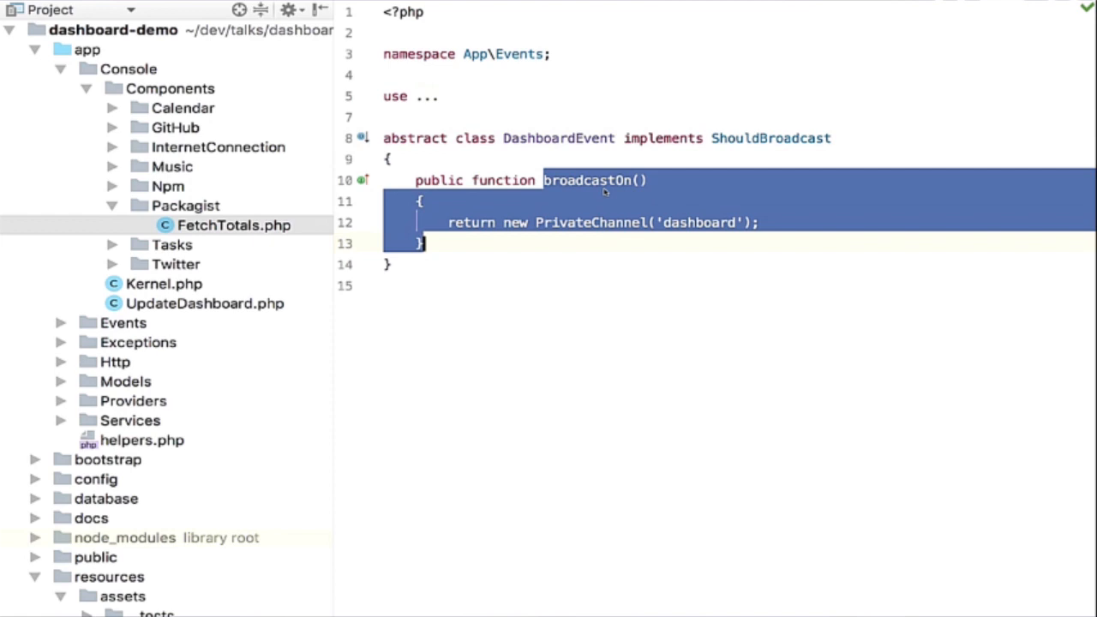
double_click(695, 223)
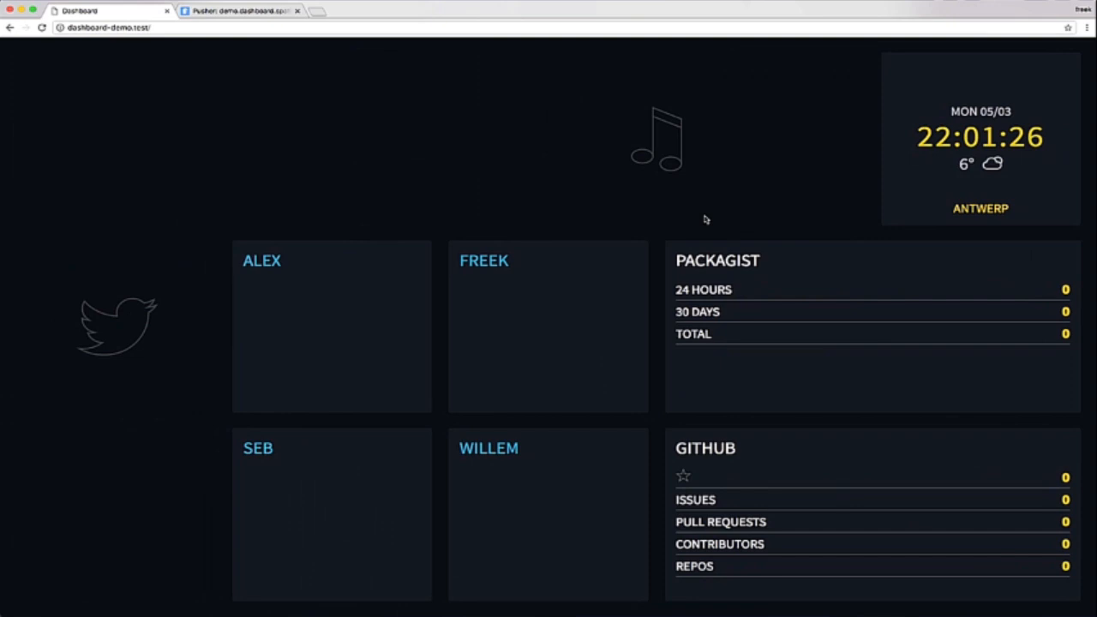
mouse_move(514, 599)
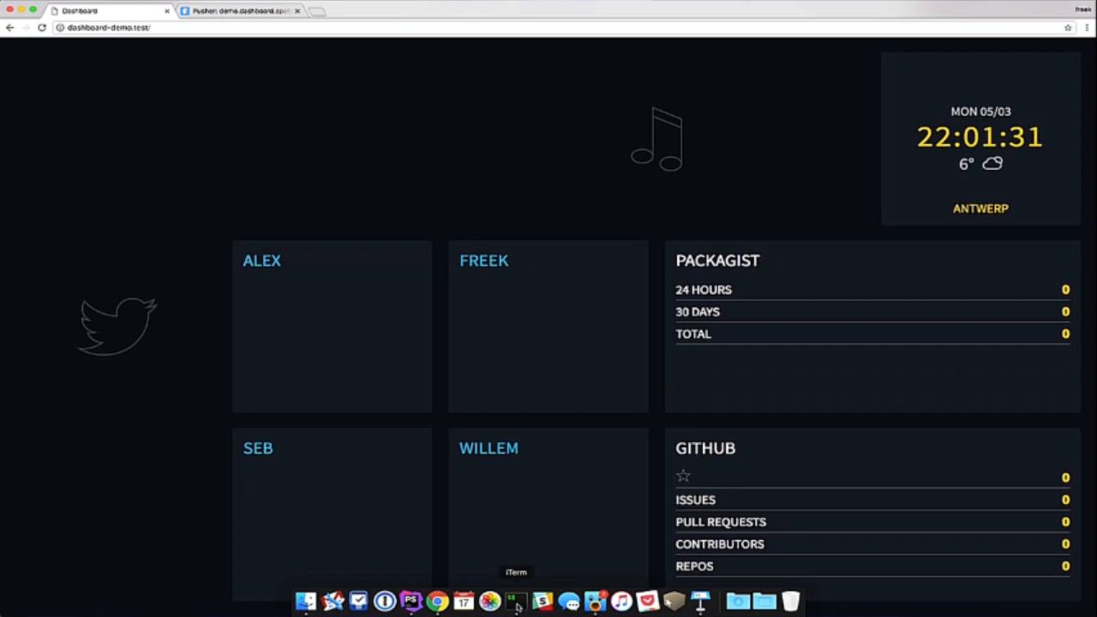
Step: Run dashboard:fetch-packagist-totals in iTerm so the Packagist tile shows 15,267 / 985,843 / 9,862,061 downloads
click(514, 600)
text(a d)
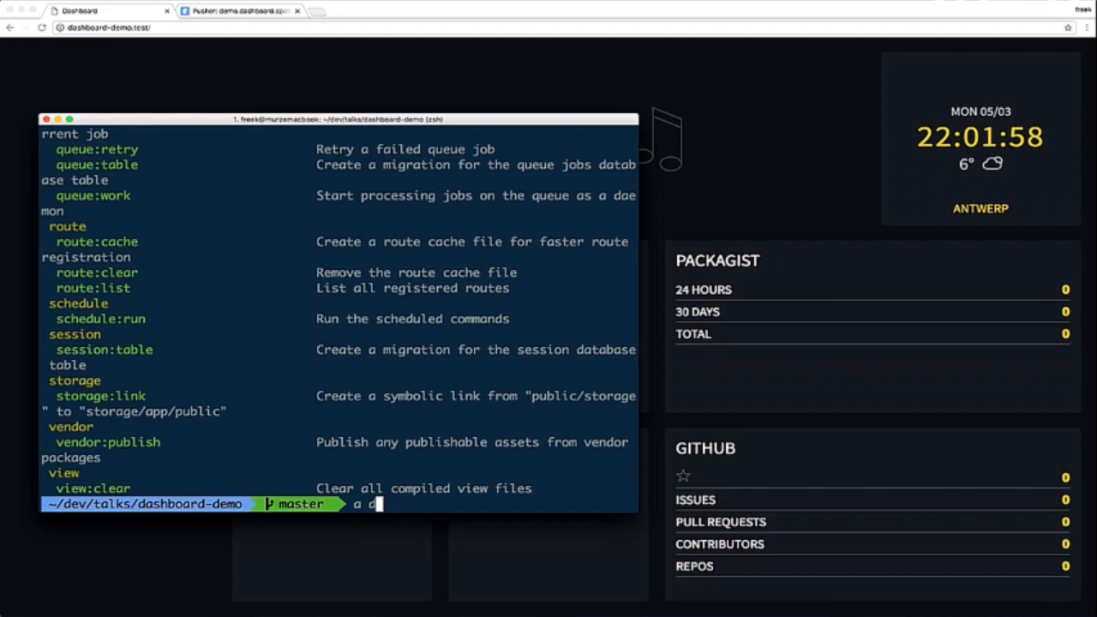
key(Return)
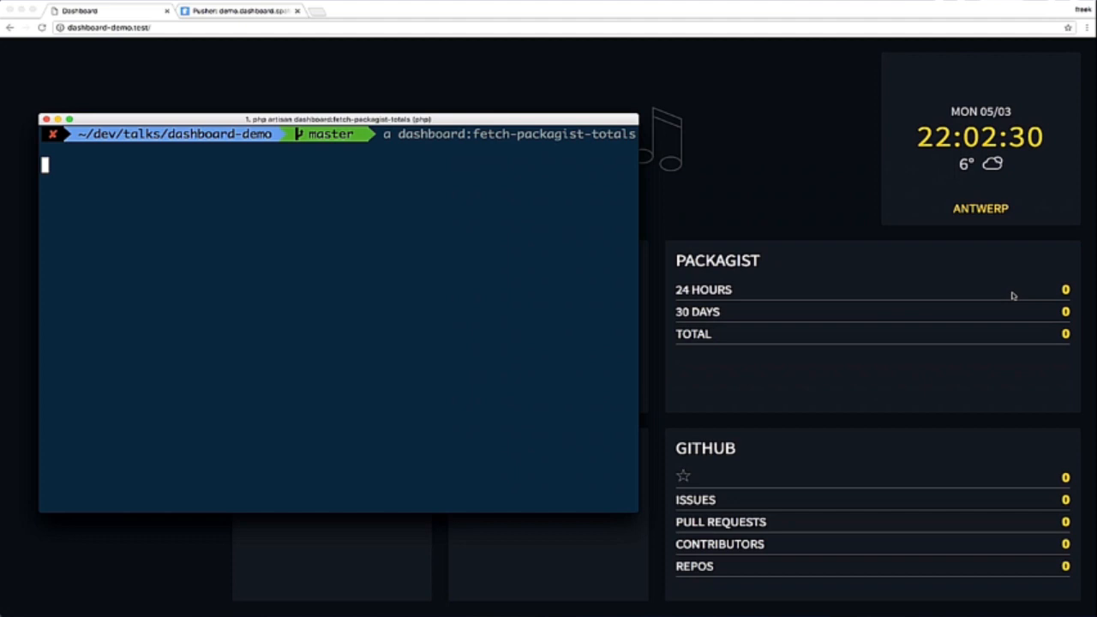
key(Return)
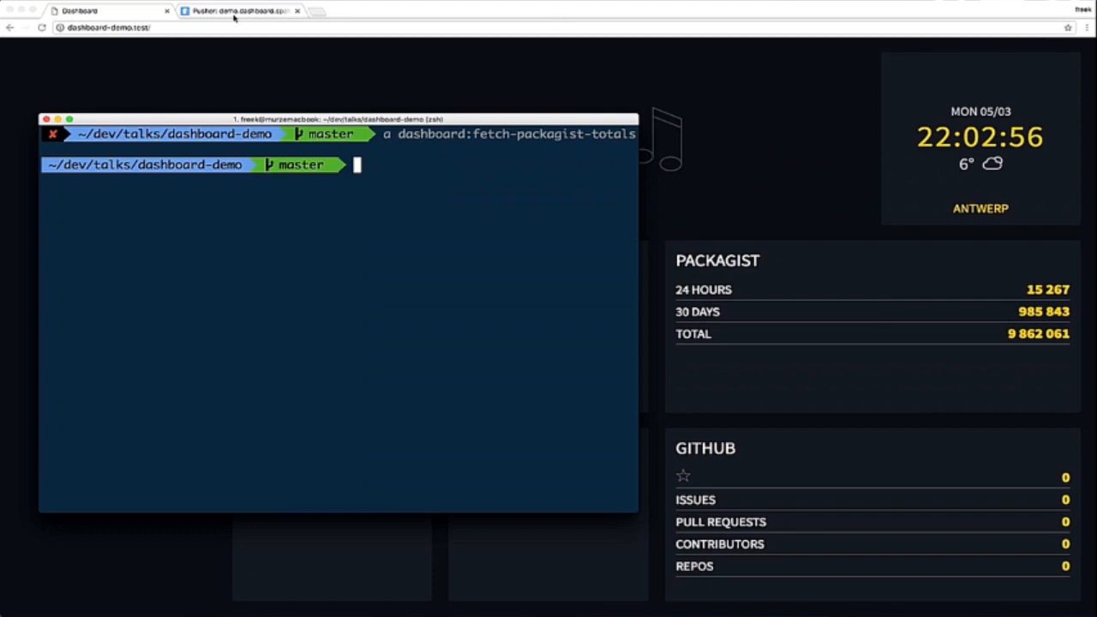
Step: Expand the TotalsFetched message on private-dashboard showing daily 15267, monthly 985843, total 9862061, then return to PhpStorm
click(240, 10)
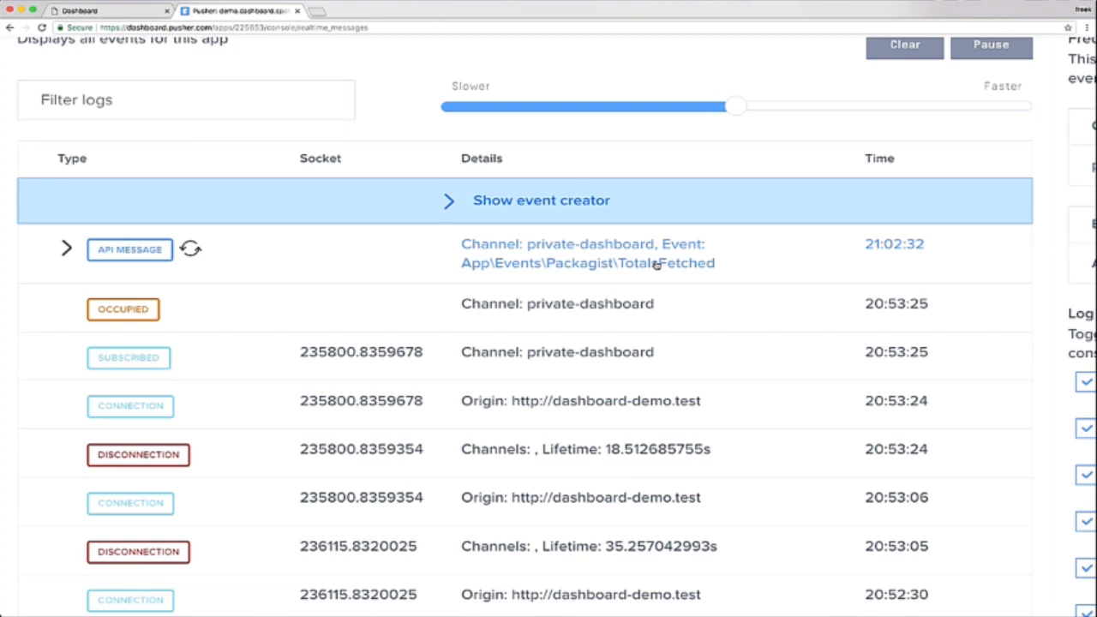
click(65, 246)
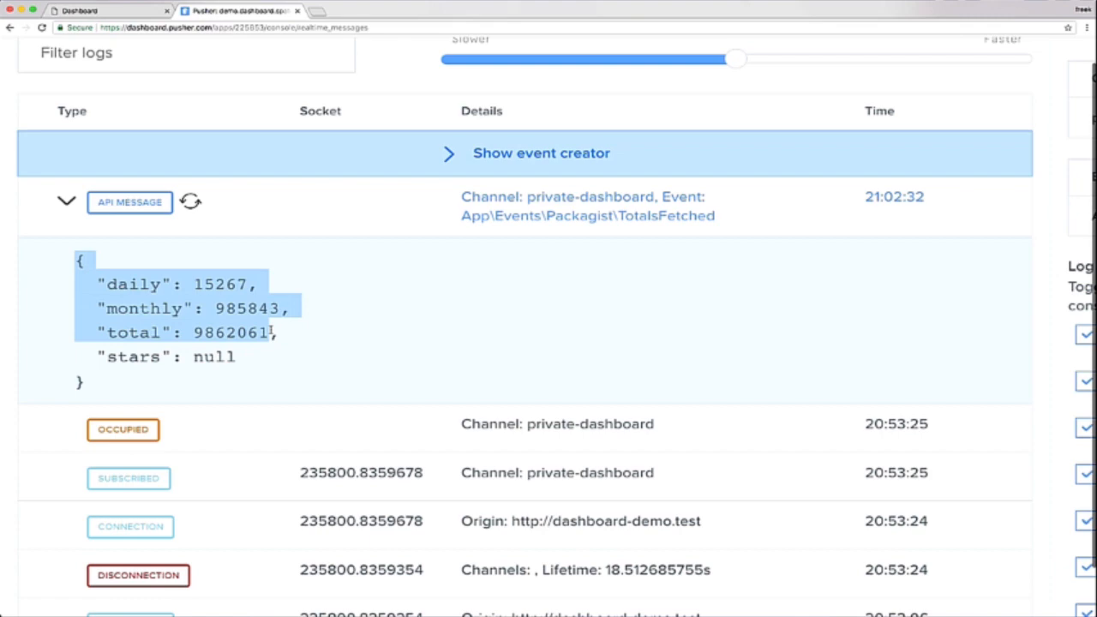
click(79, 11)
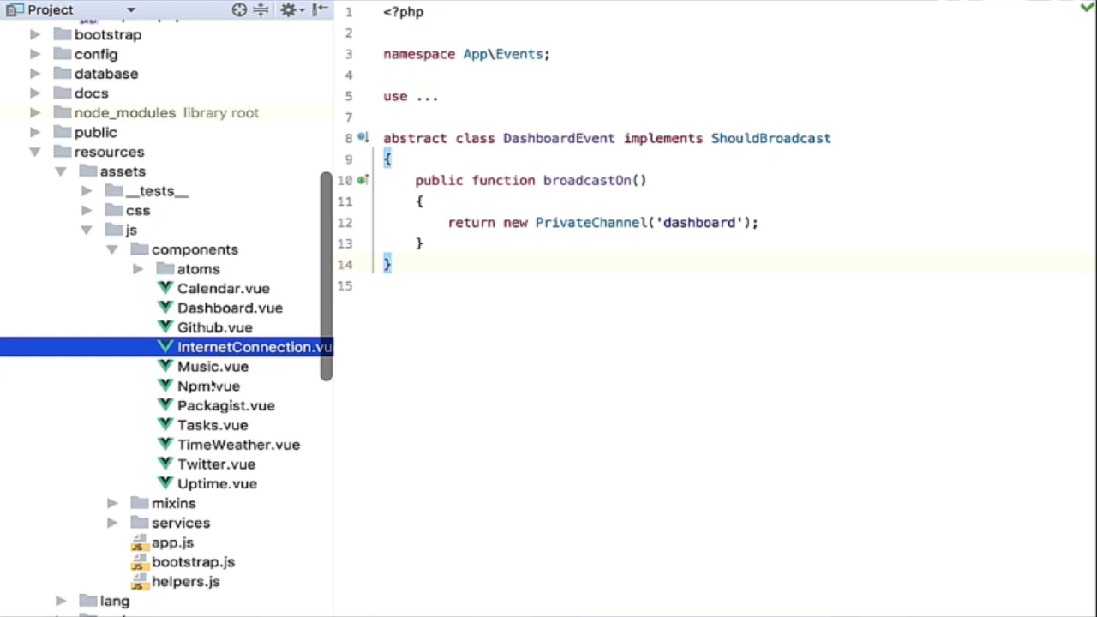
Step: Review Packagist.vue's template, its daily/monthly/total data and the getEventHandlers TotalsFetched handler
click(226, 404)
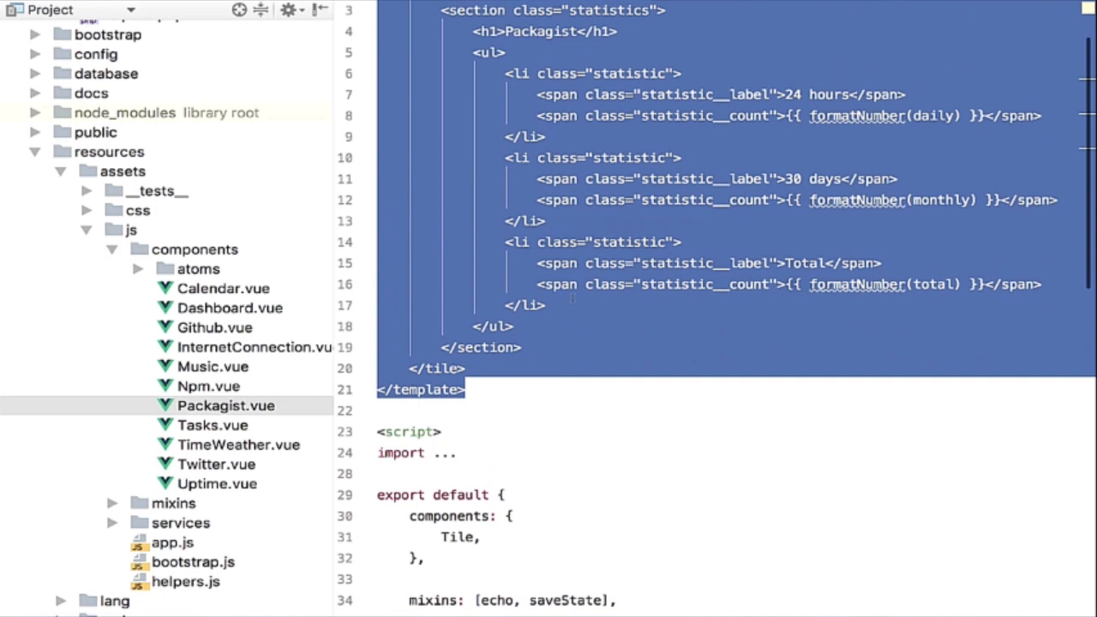
scroll(up, 3)
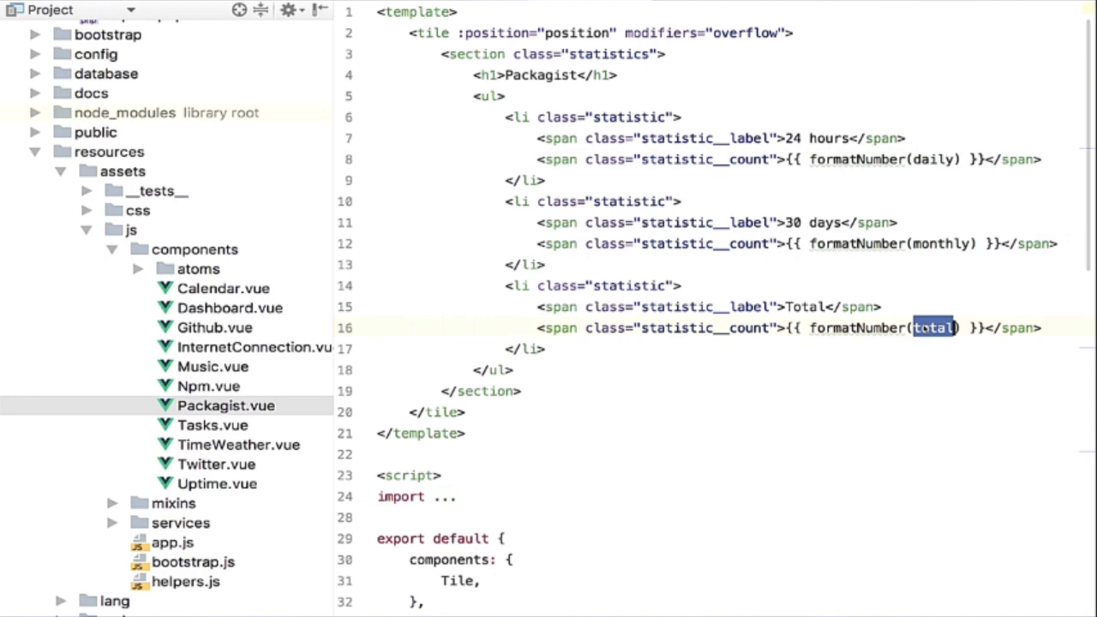
scroll(down, 3)
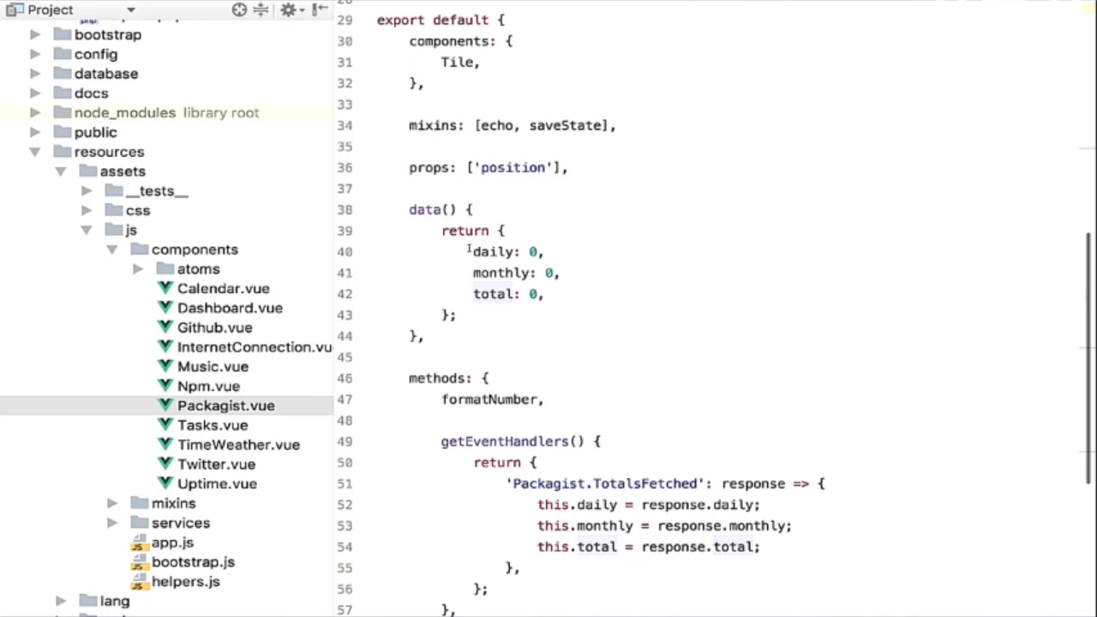
double_click(493, 293)
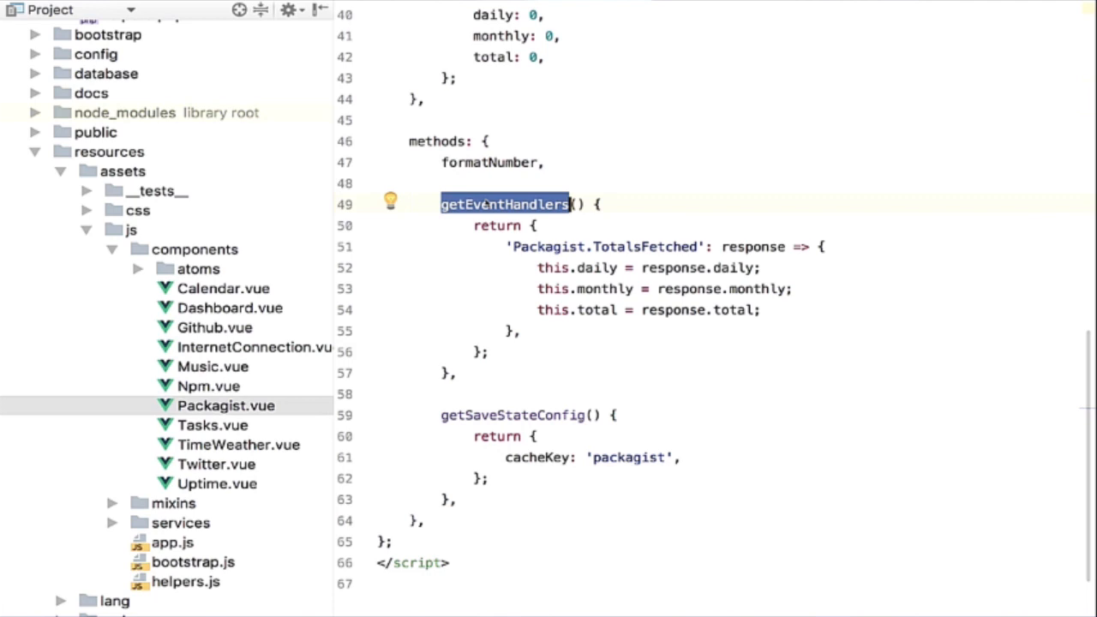
mouse_move(545, 247)
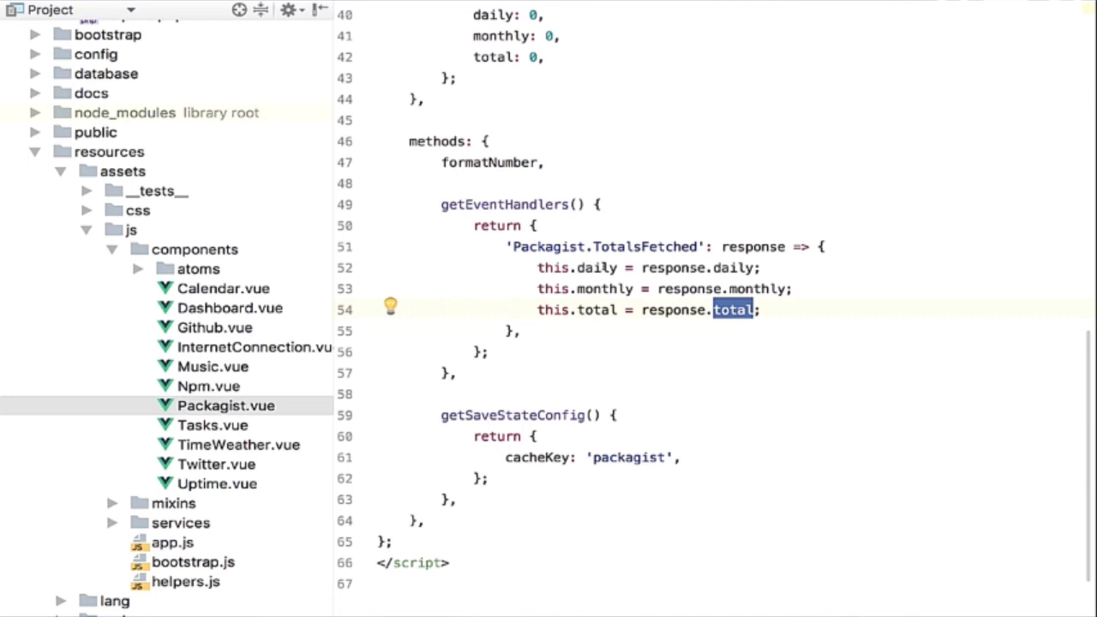
scroll(up, 3)
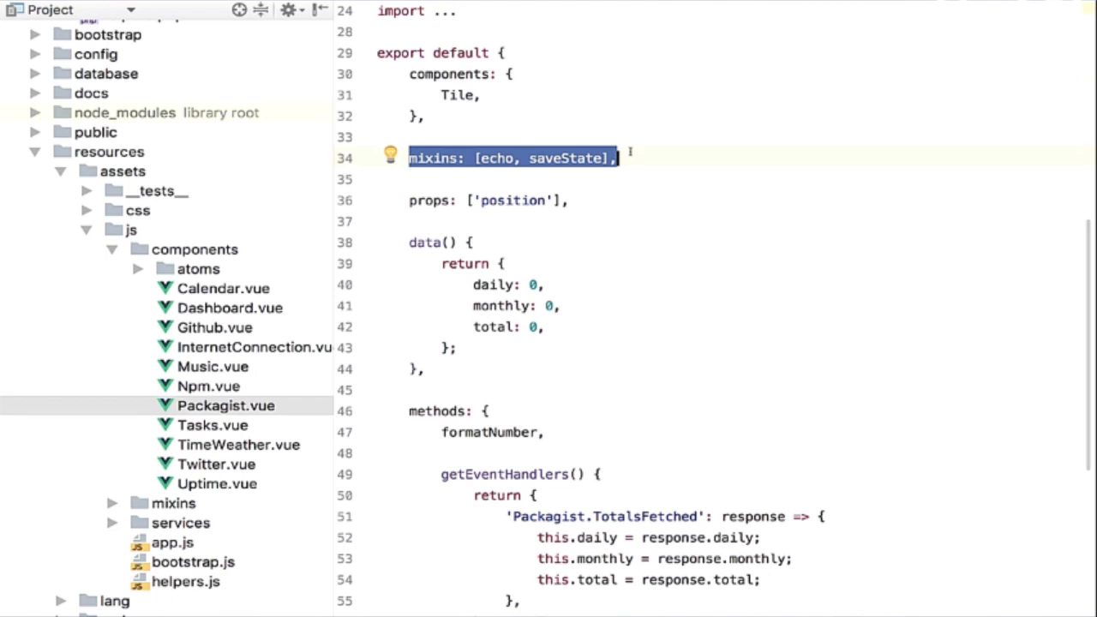
Step: Review the echo mixin's source, noting the dashboard channel name and its listen call
click(495, 157)
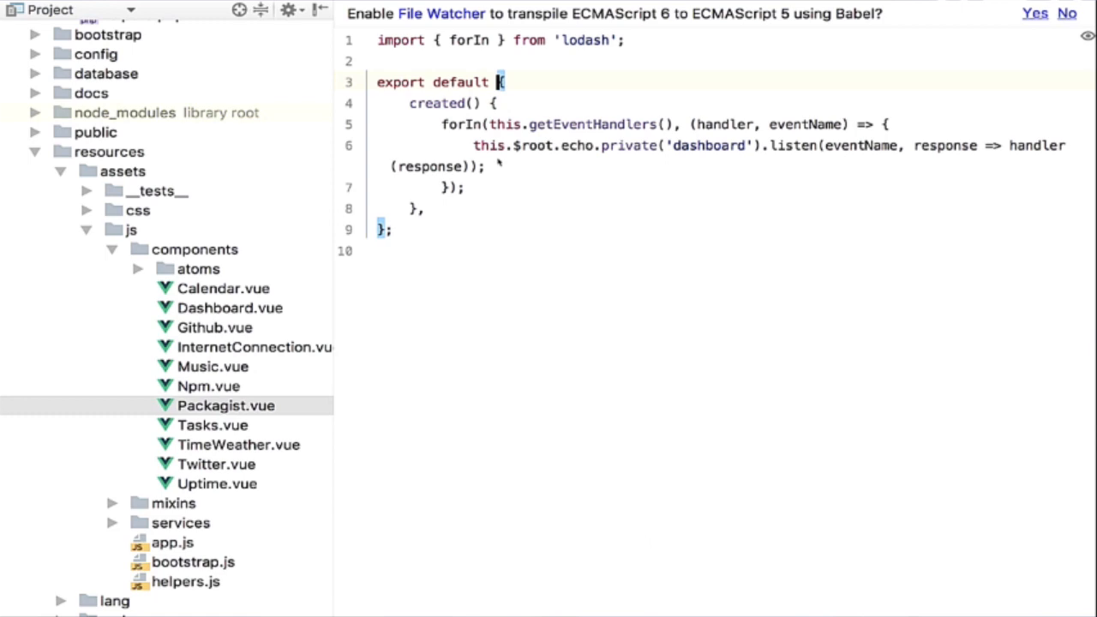
click(466, 187)
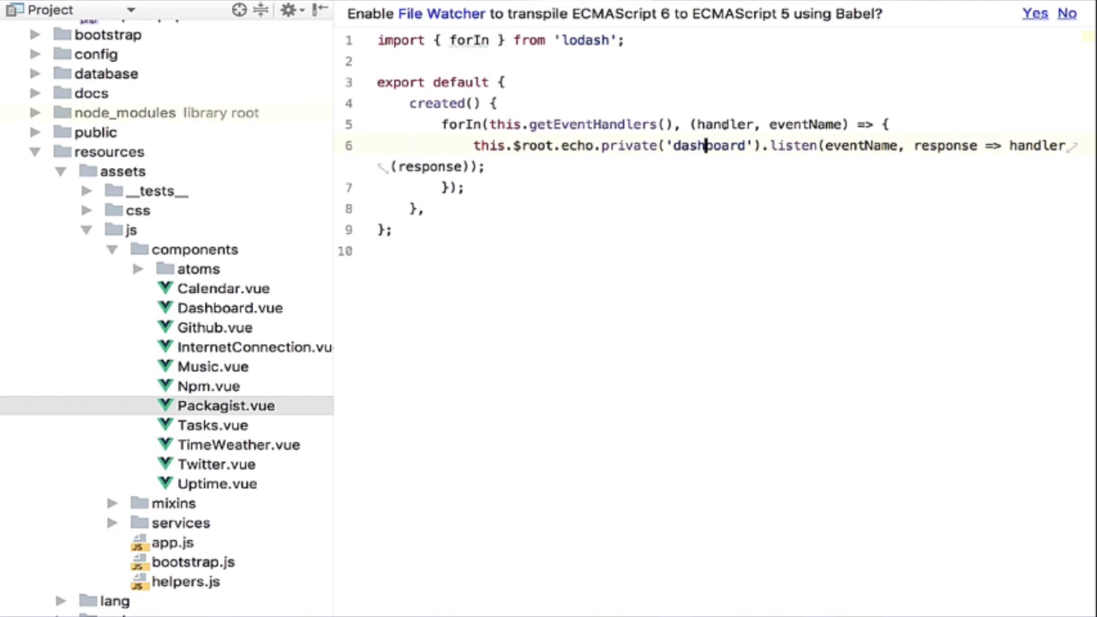
double_click(723, 123)
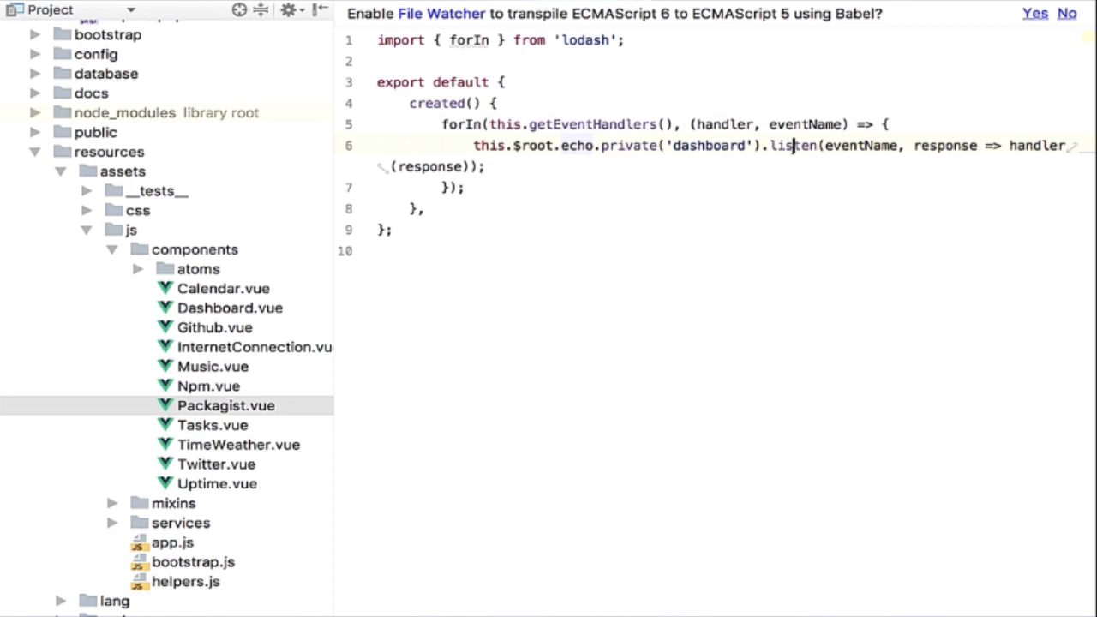
double_click(946, 144)
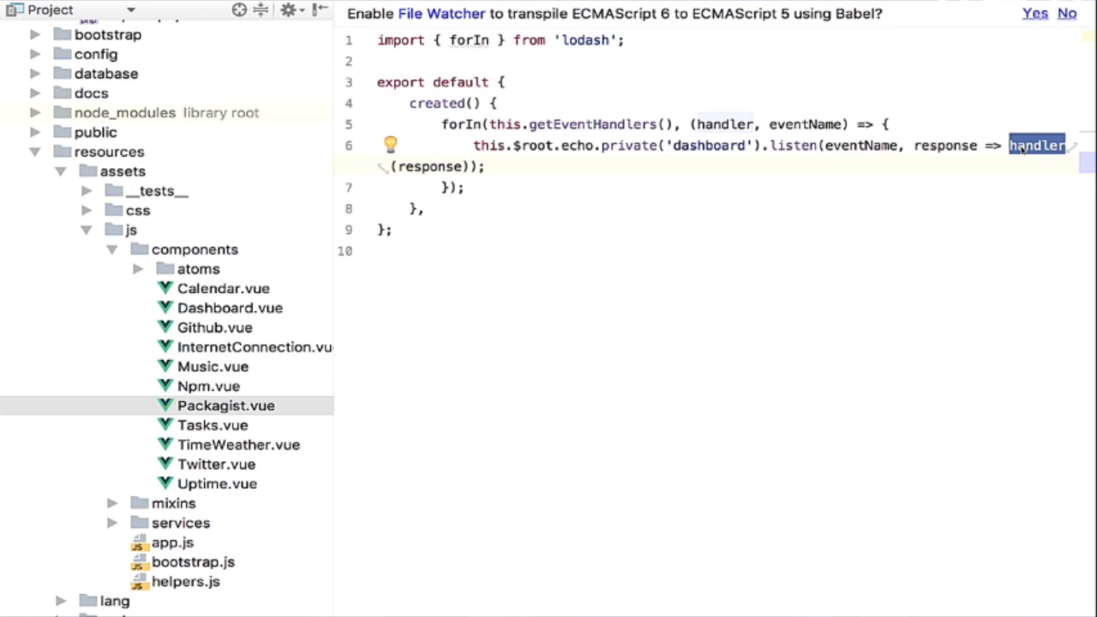
scroll(down, 3)
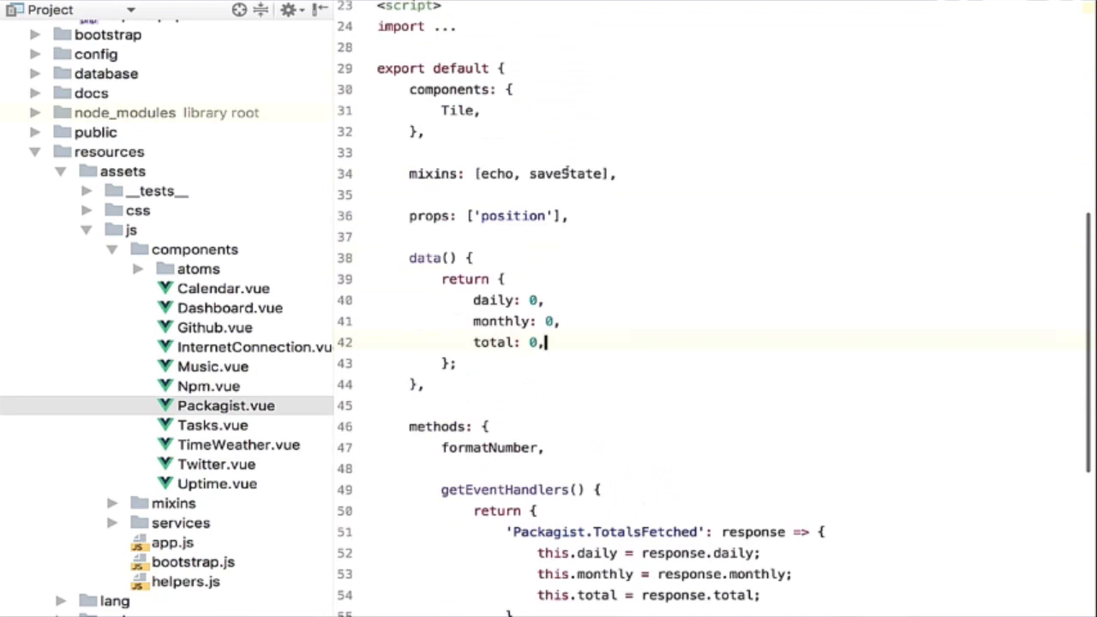
scroll(up, 3)
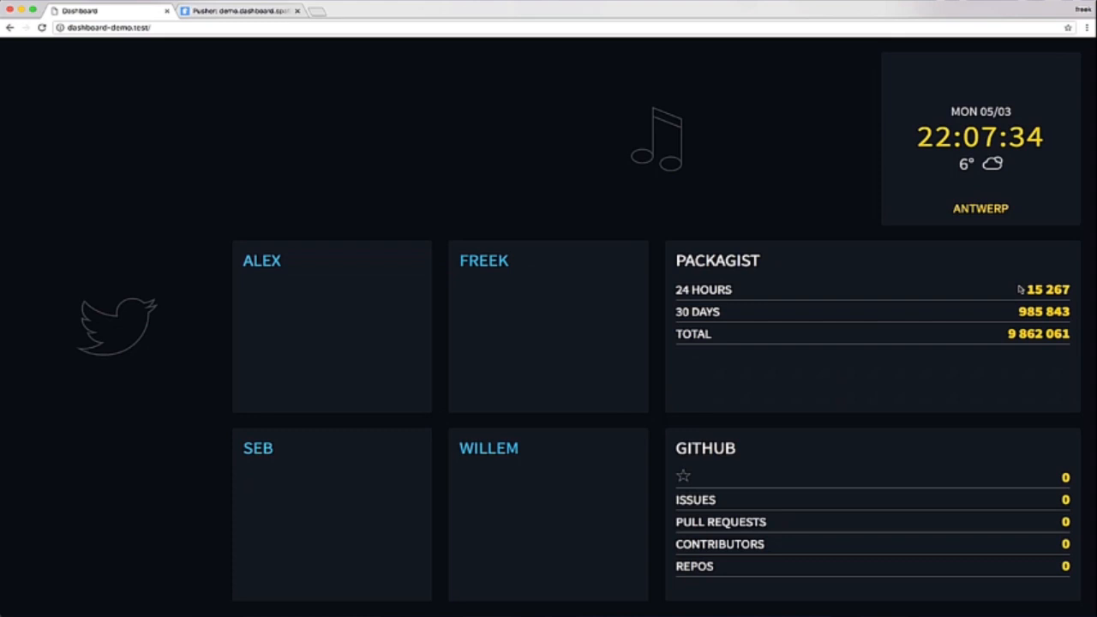
mouse_move(41, 28)
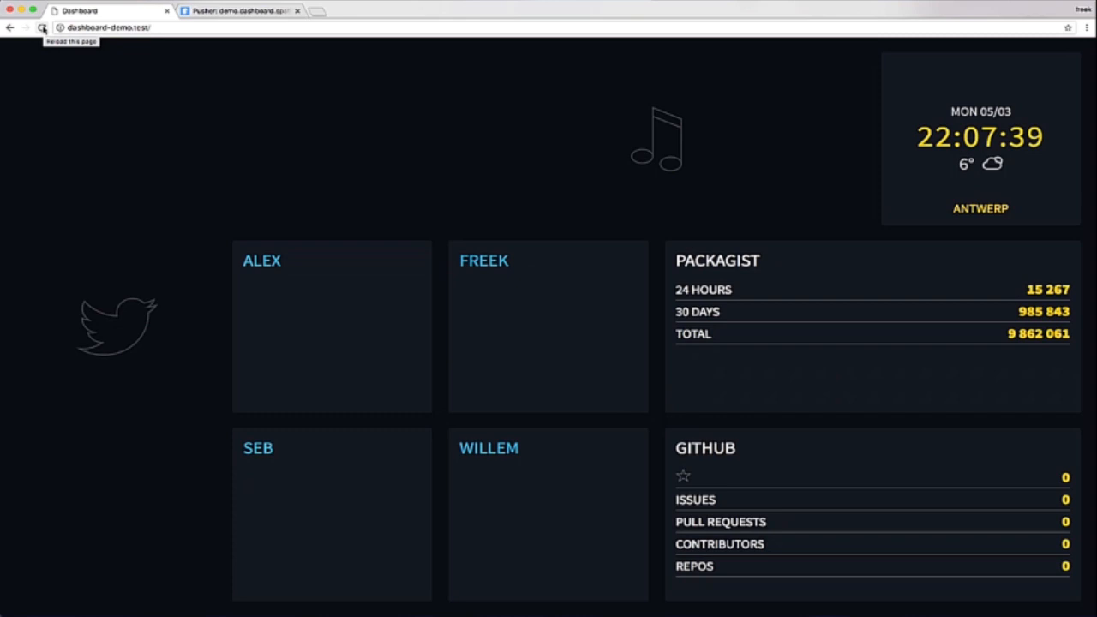
Step: Reload the dashboard page; the Packagist tile keeps 15,267 daily, 985,843 monthly, 9,862,061 total
click(43, 27)
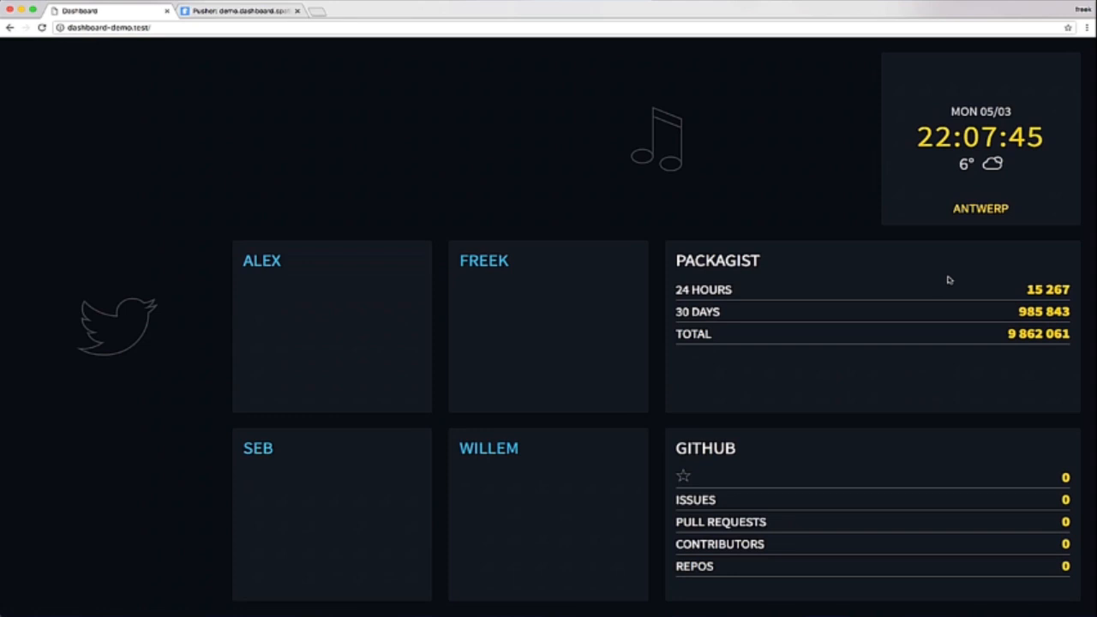
mouse_move(889, 223)
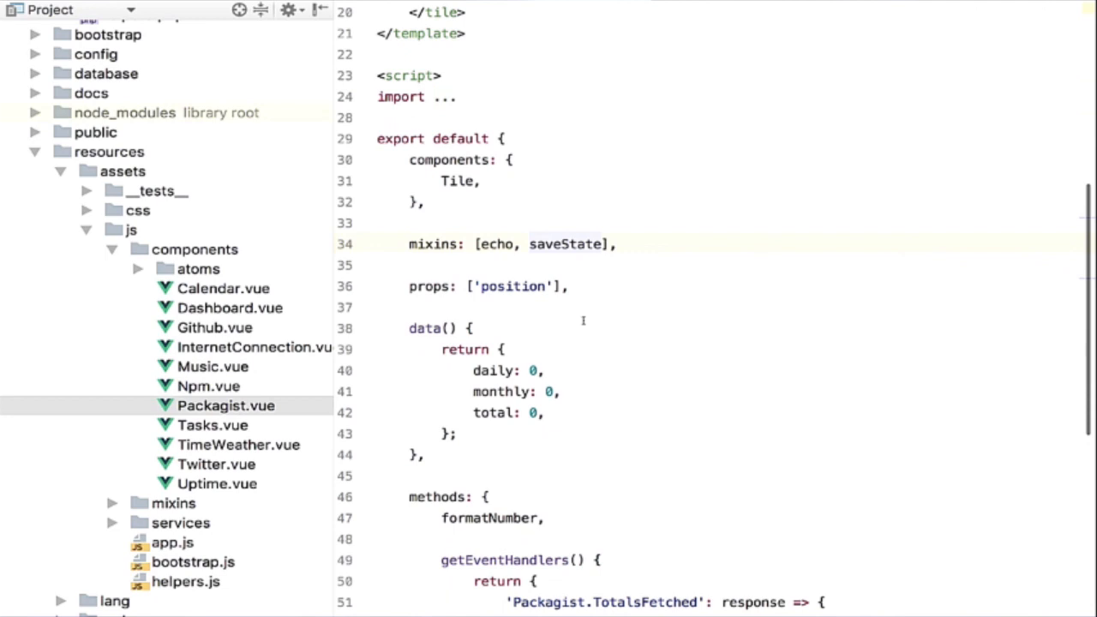
Step: Scroll through the saveState mixin's watch, loadState and saveState methods
scroll(down, 3)
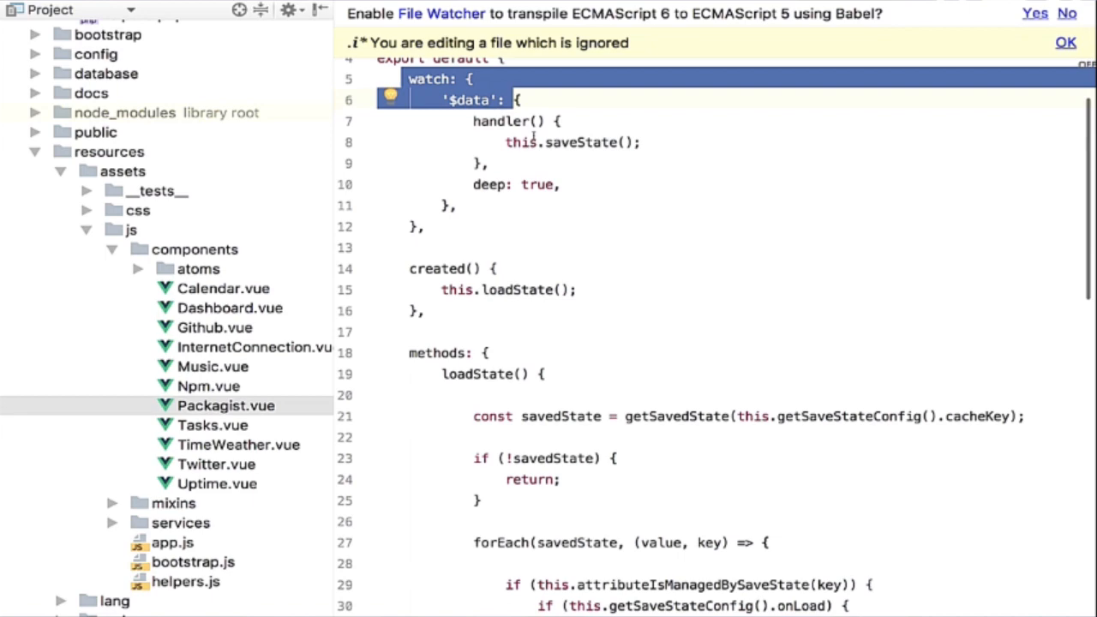
scroll(down, 3)
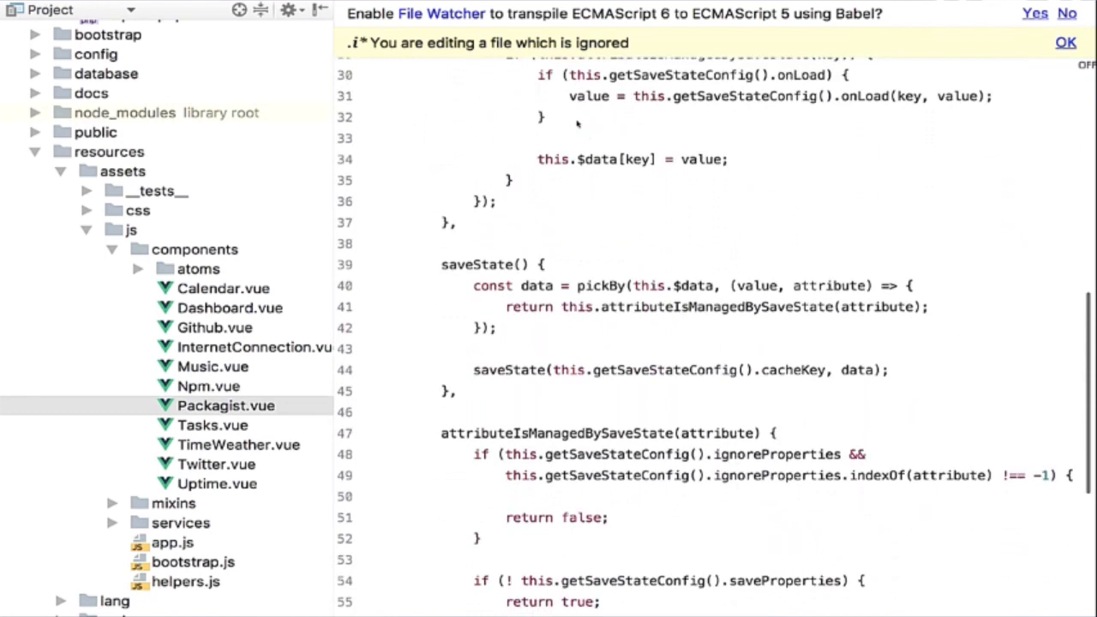
double_click(476, 264)
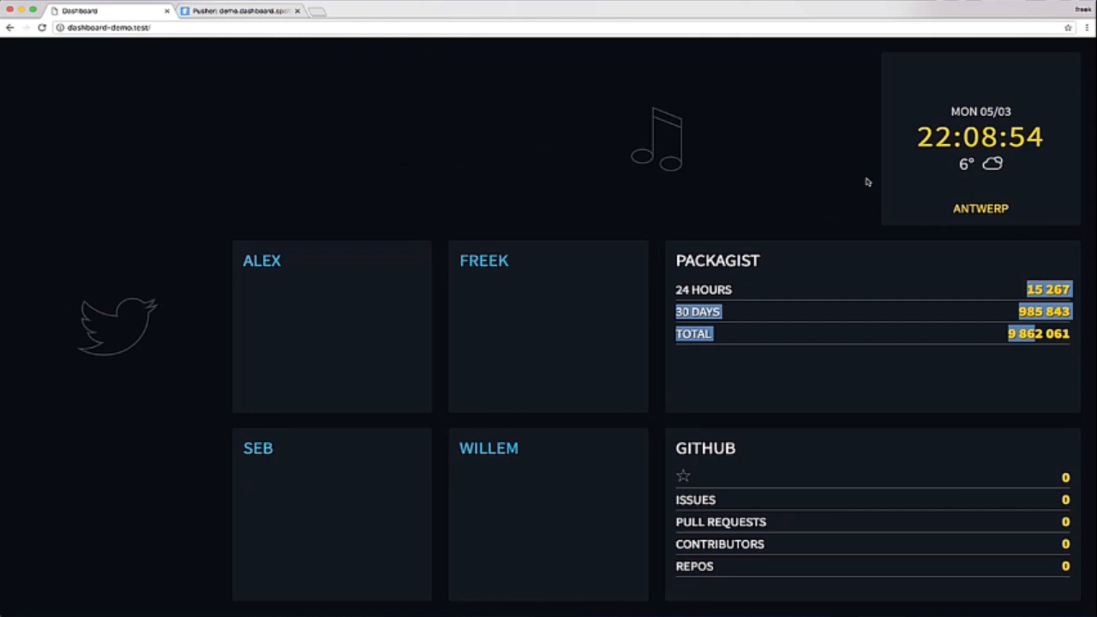
Step: Inspect Local Storage in DevTools and reload the dashboard so the Packagist totals come back empty
key(F12)
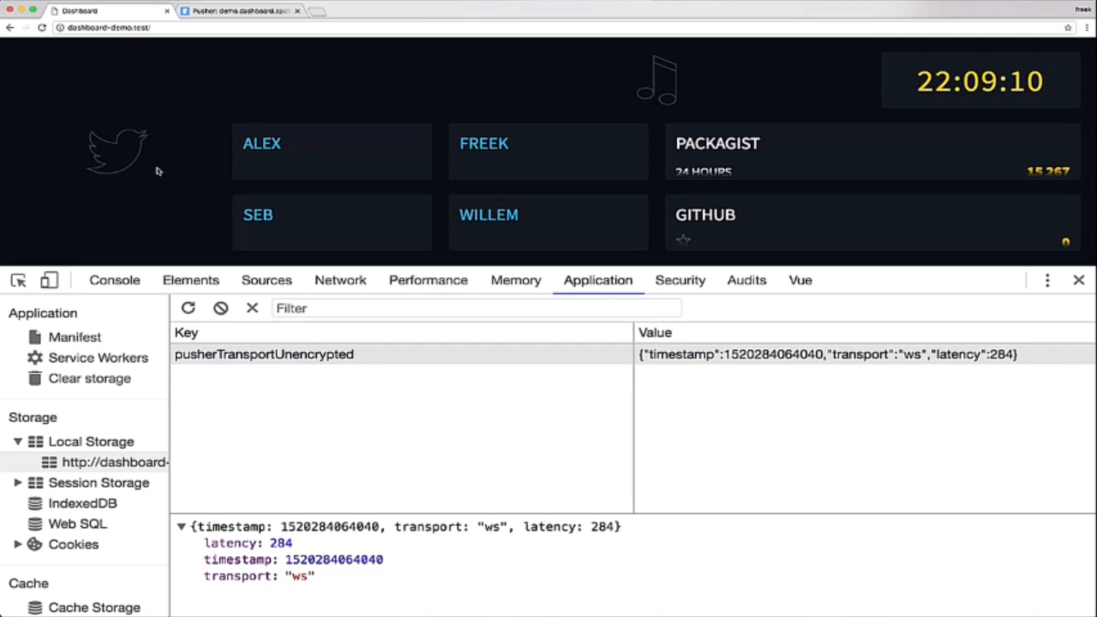
click(1078, 281)
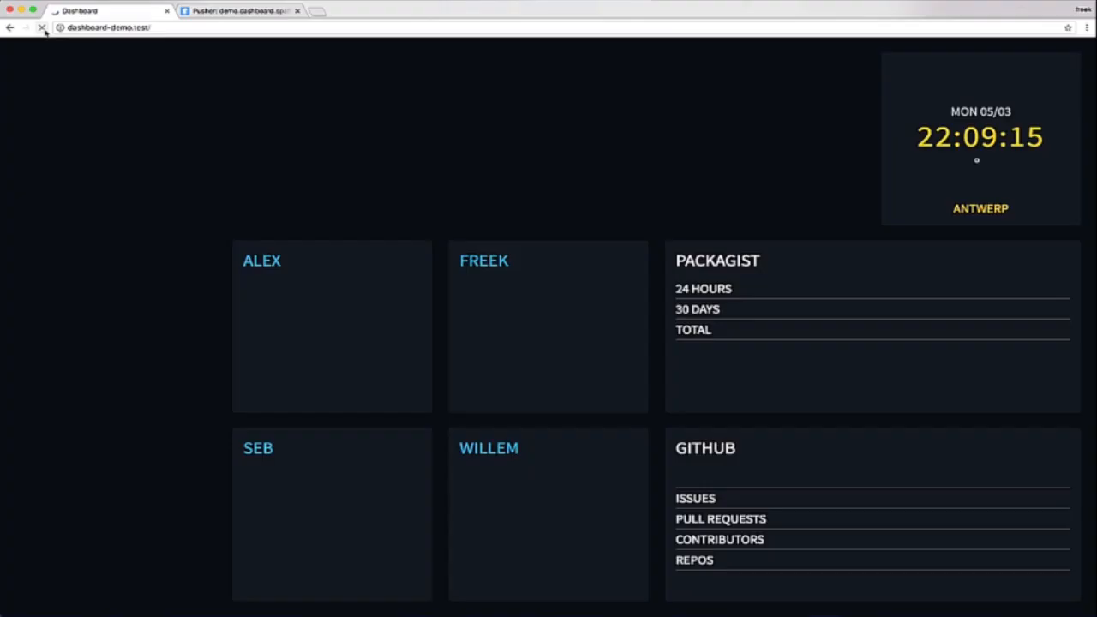
click(41, 27)
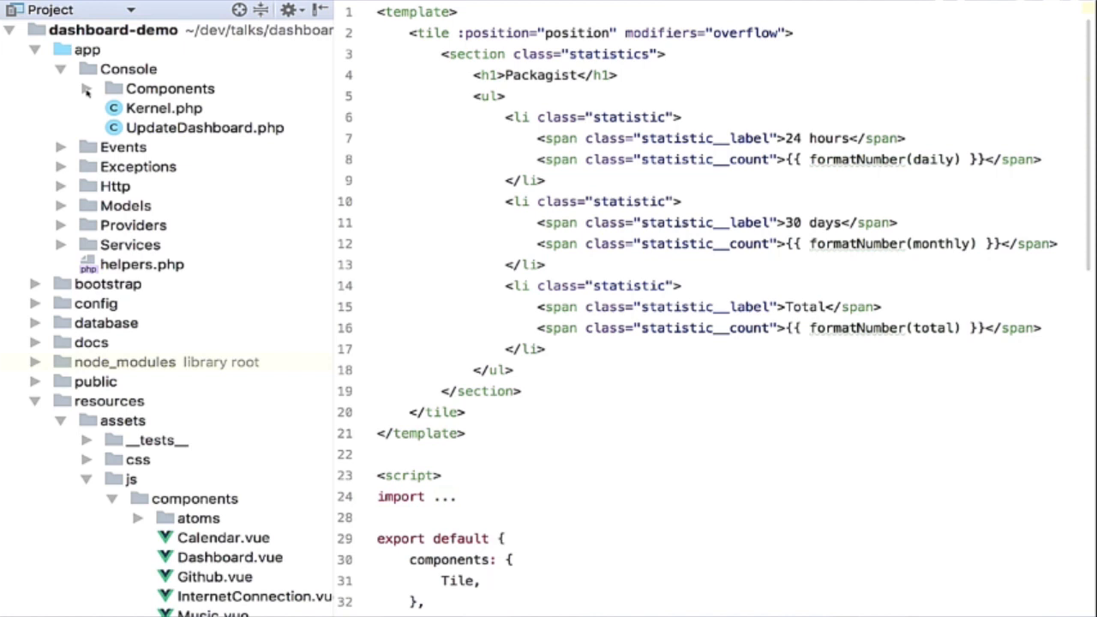
Step: Expand the Console Components Twitter folder holding ListenForMentions, ListenForQuotes and SendFakeTweet
click(85, 89)
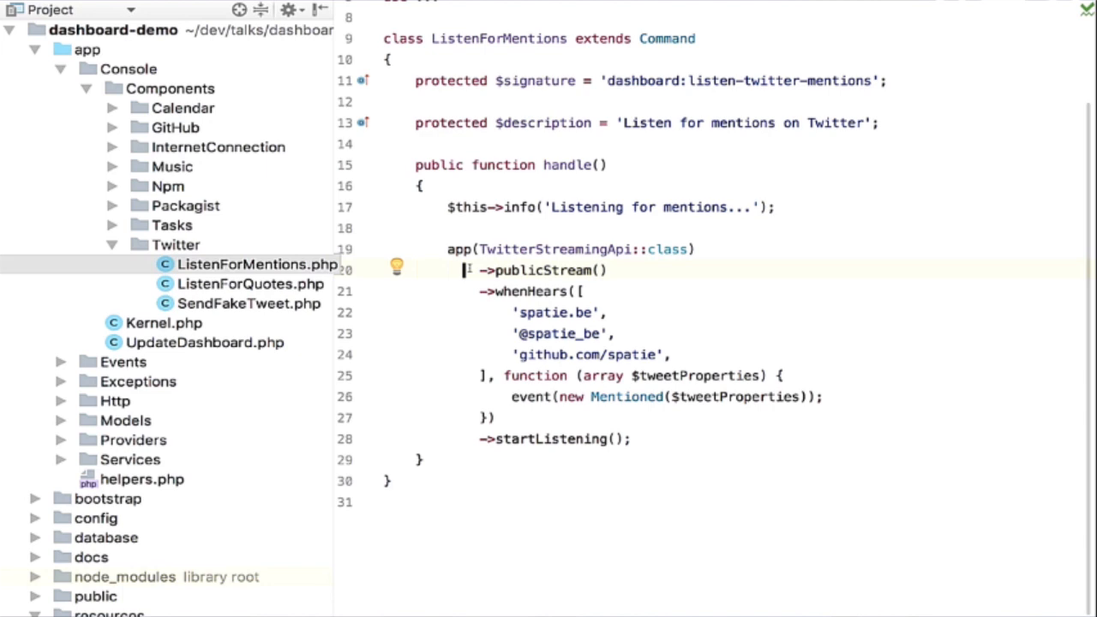
drag(514, 312, 672, 354)
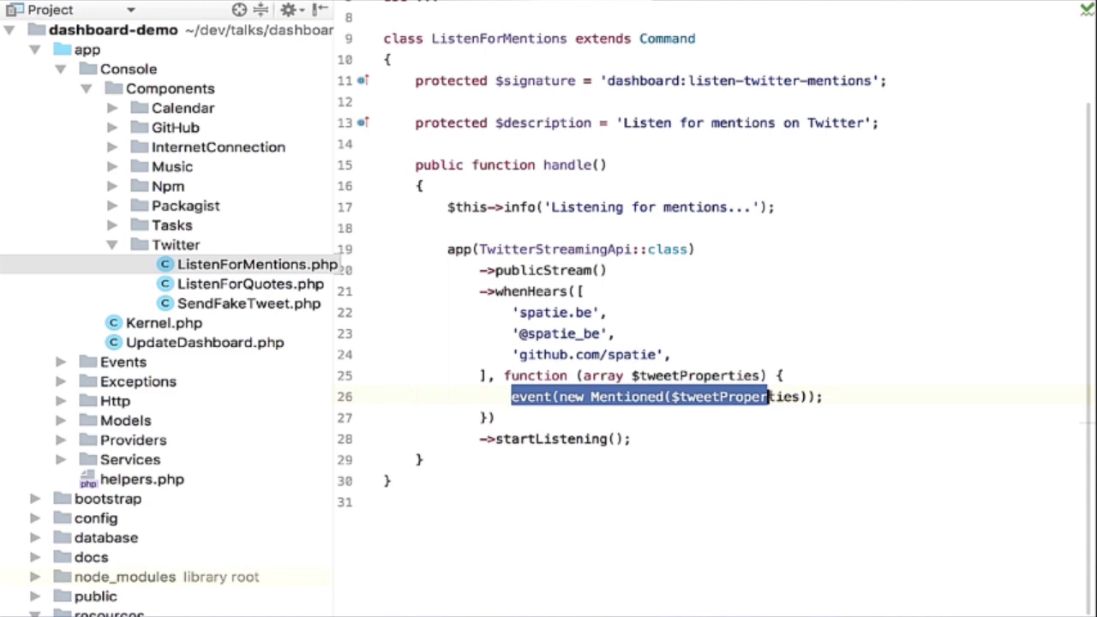
click(647, 398)
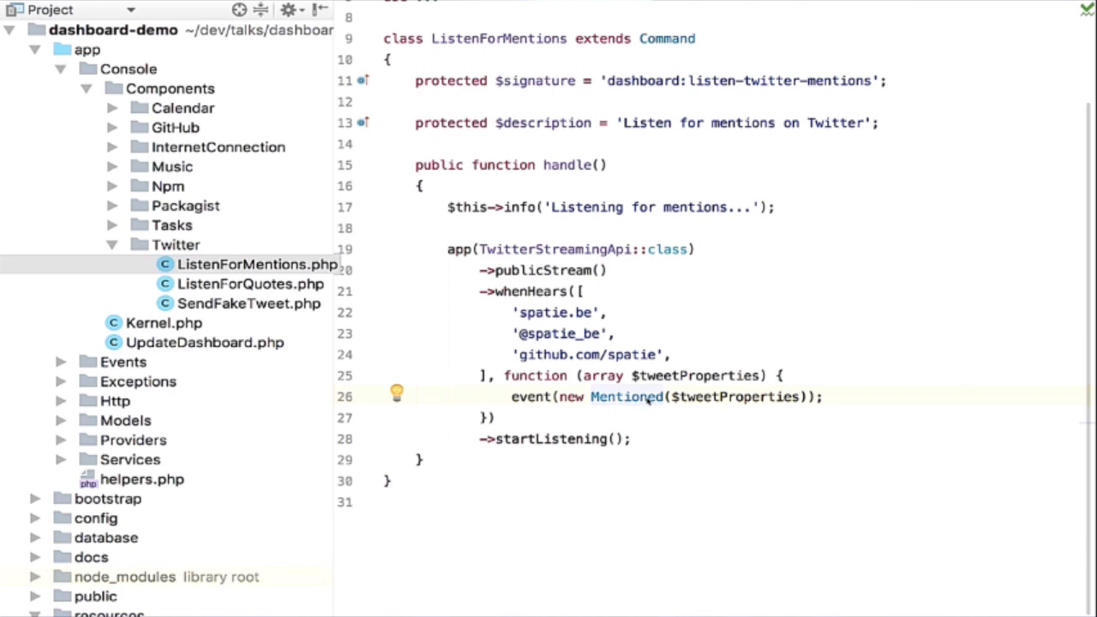
mouse_move(600, 332)
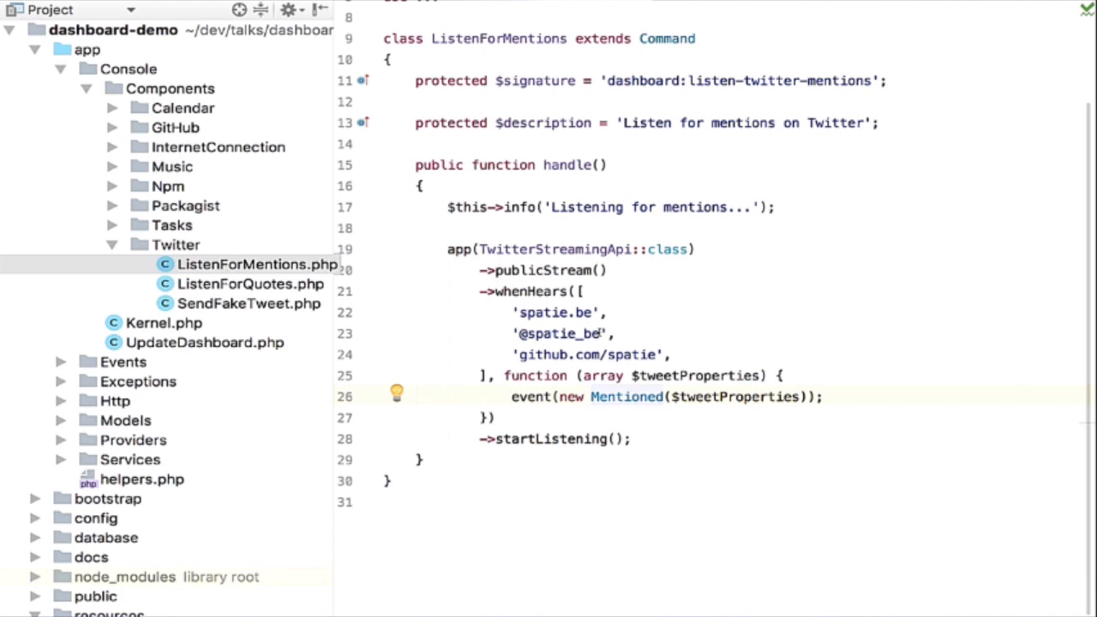
text(@imaster)
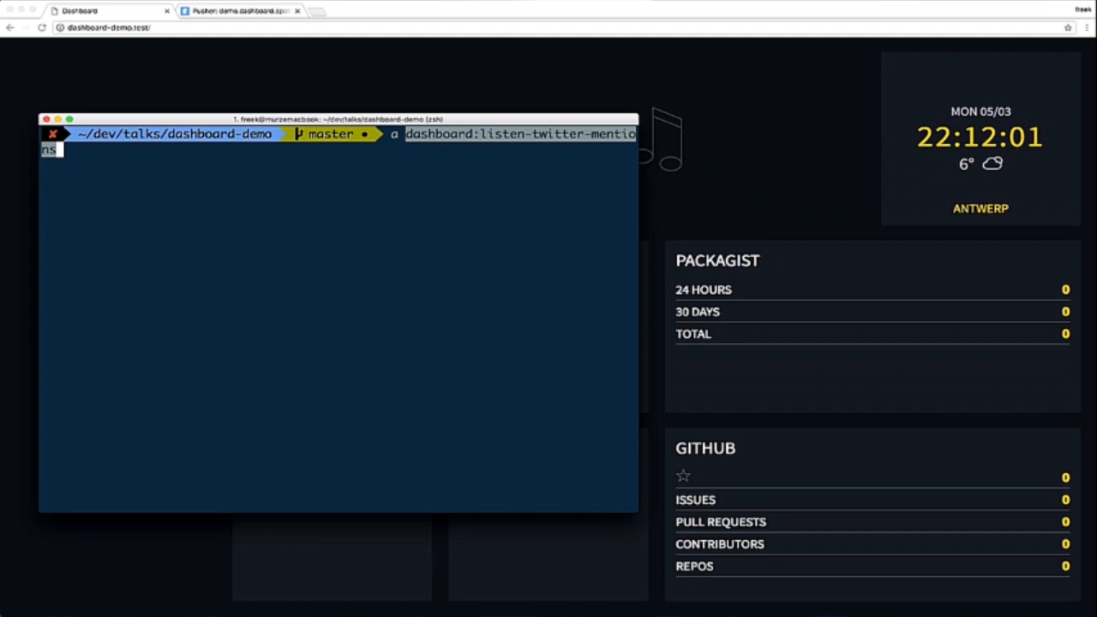
key(Return)
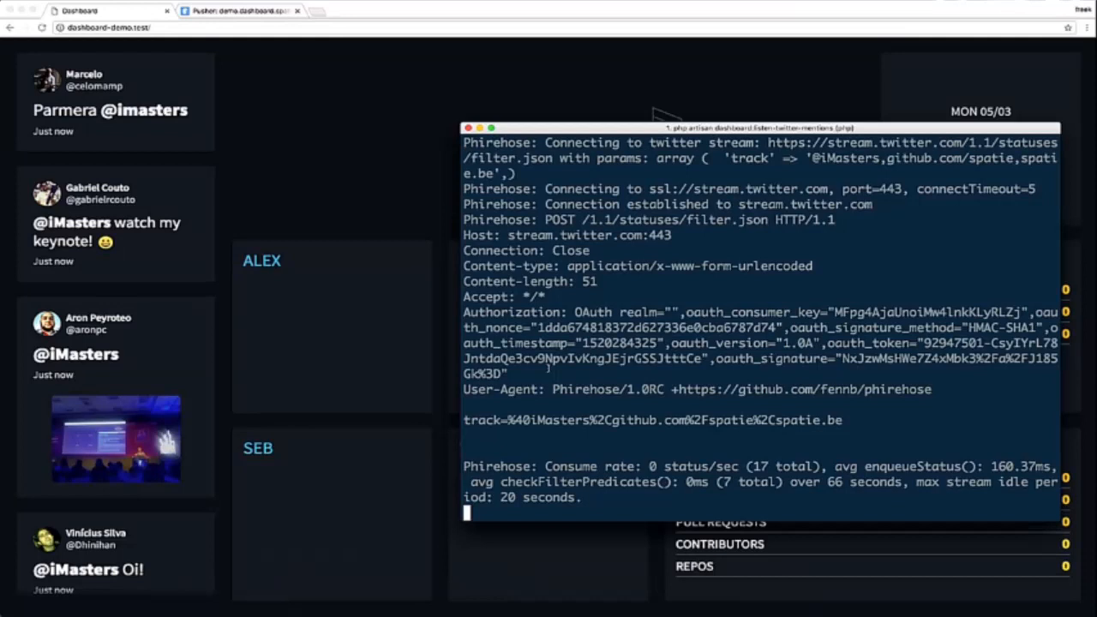
key(ctrl+c)
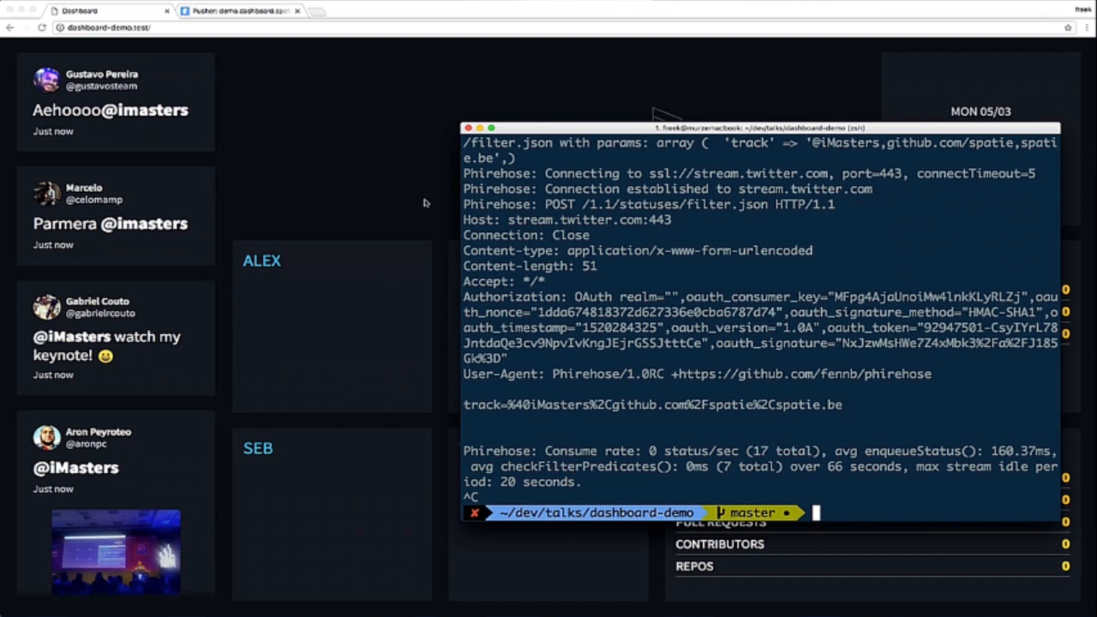